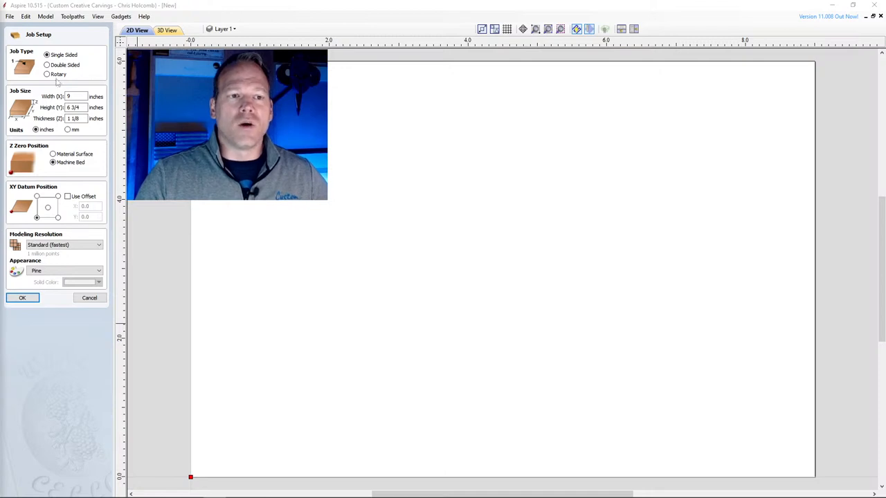
mouse_move(85, 71)
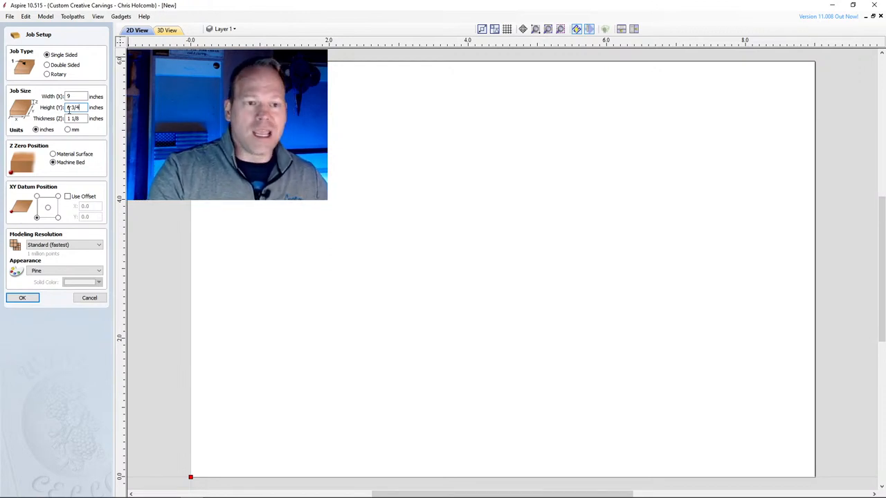
Step: Set the job height to 6 3/4 inches, keep Standard resolution, and create the job
type("6 3/4")
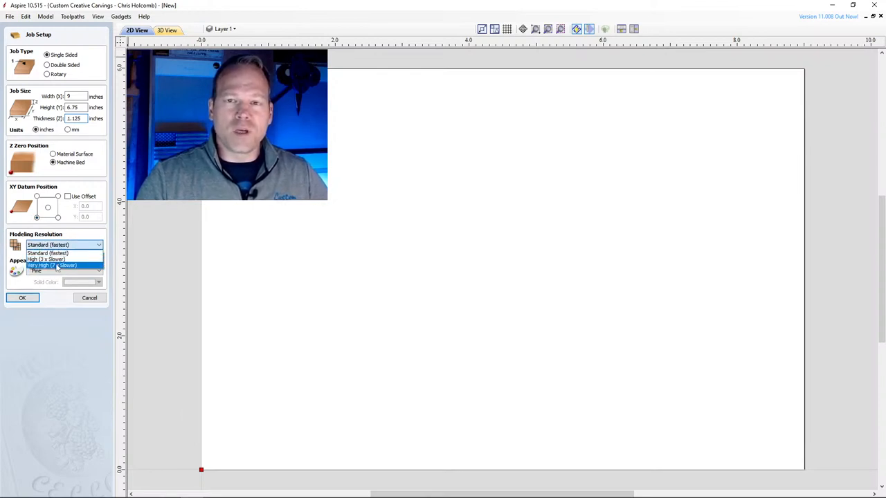
mouse_move(52, 259)
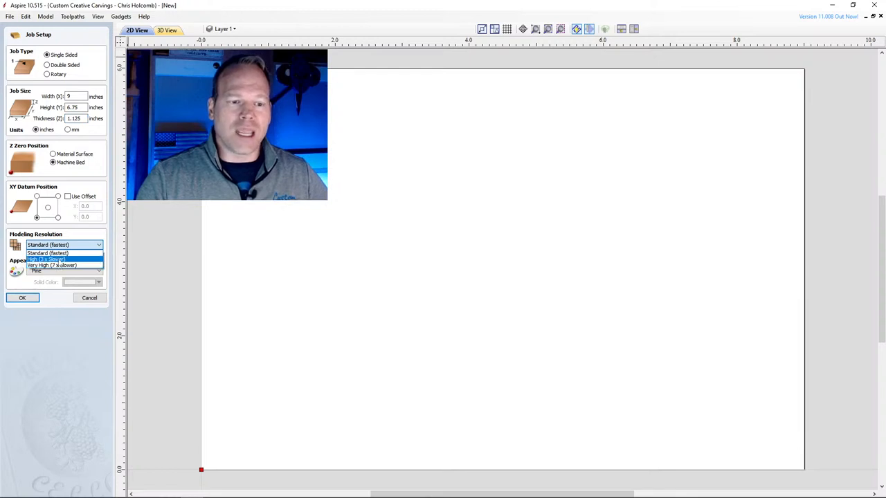
mouse_move(52, 266)
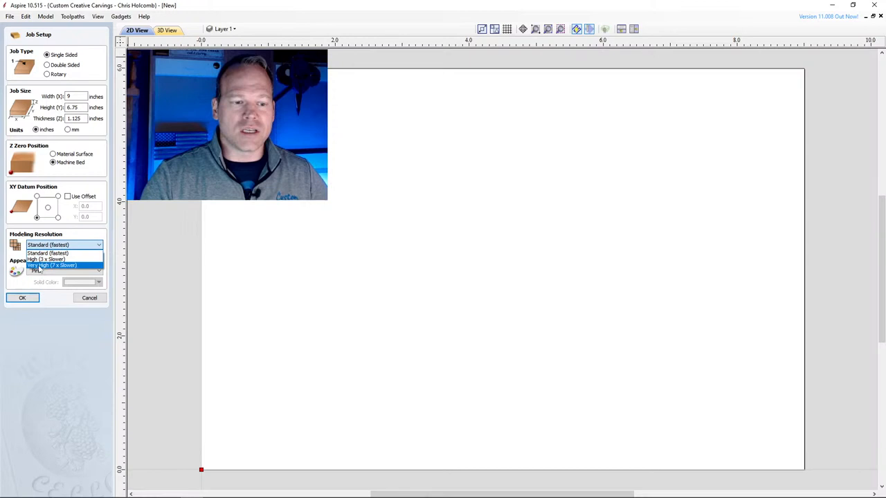
left_click(47, 253)
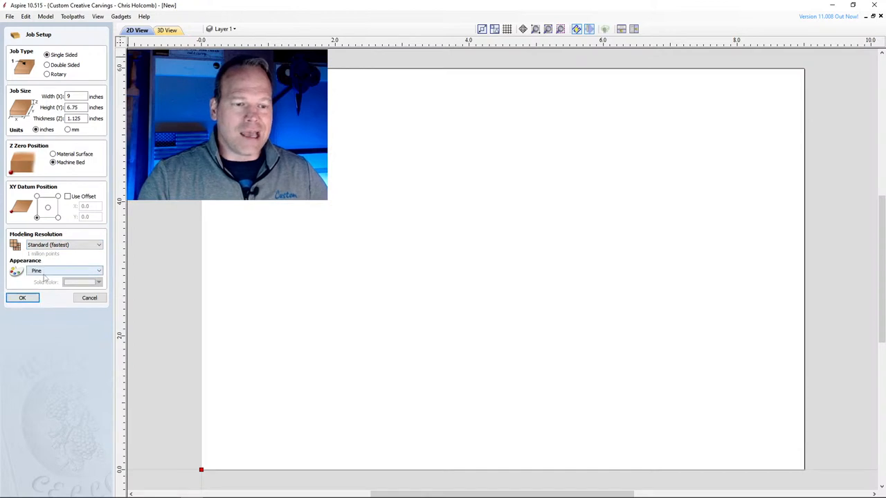
left_click(23, 297)
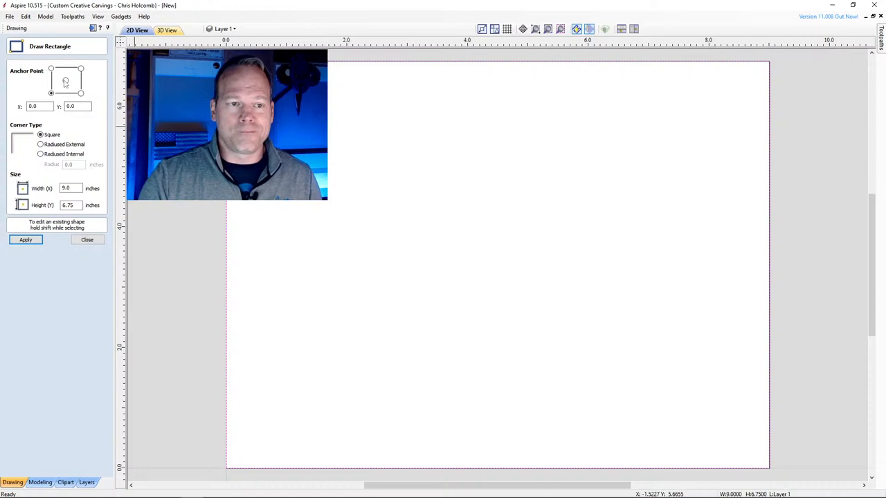
Step: Draw a centre-anchored 8.5 × 6.25 inch rectangle with 1-inch radiused external corners
left_click(65, 80)
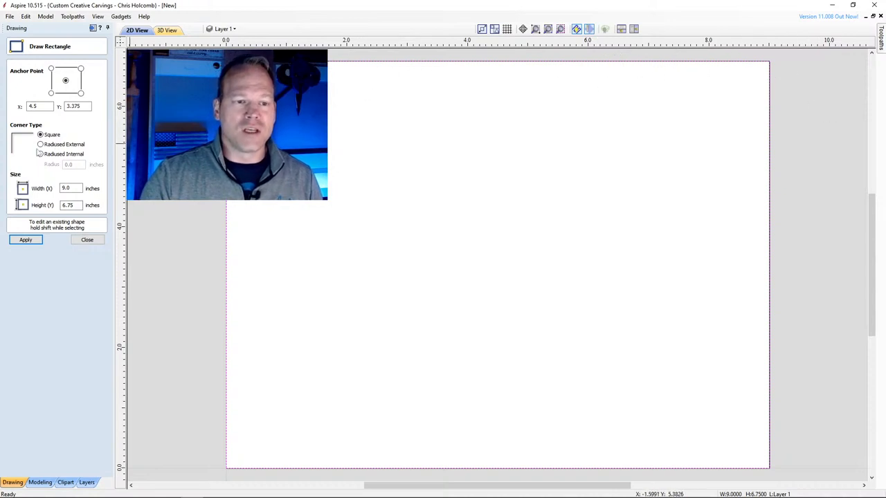
left_click(41, 144)
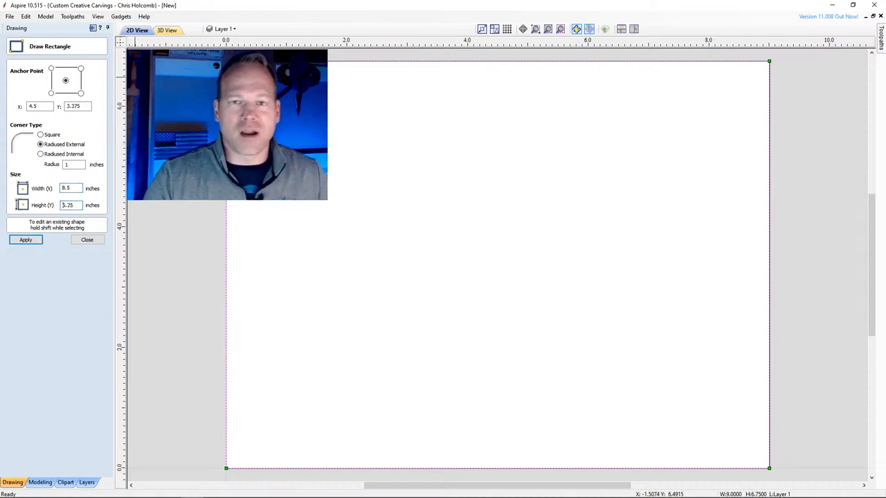
mouse_move(49, 194)
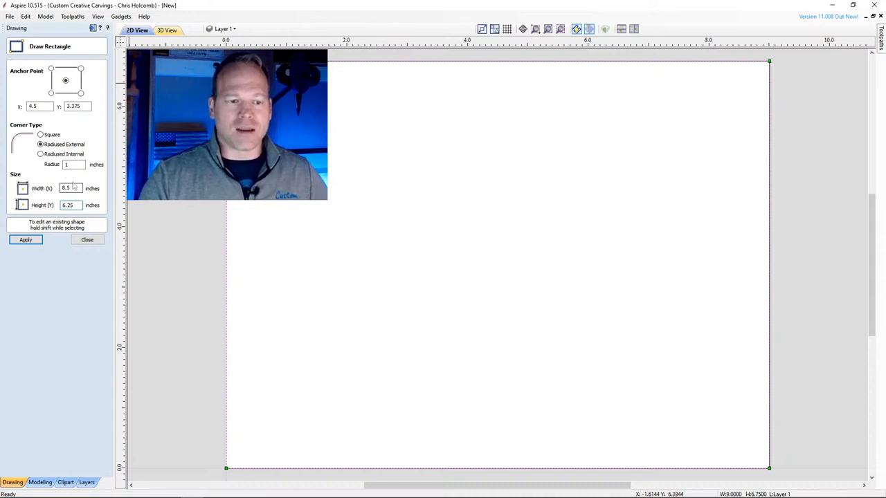
left_click(25, 239)
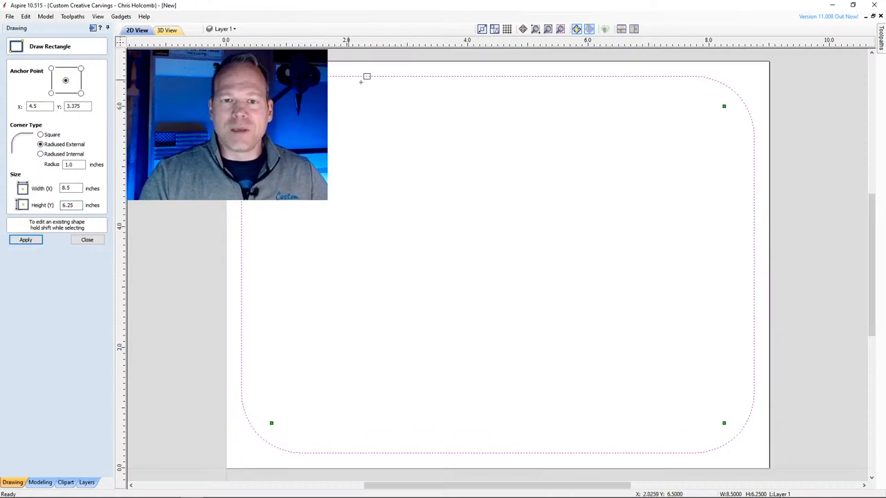
mouse_move(665, 60)
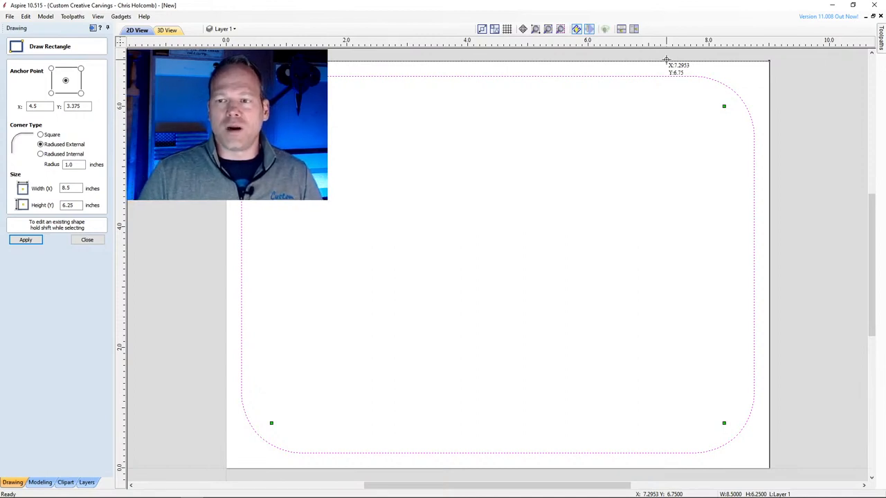
mouse_move(623, 54)
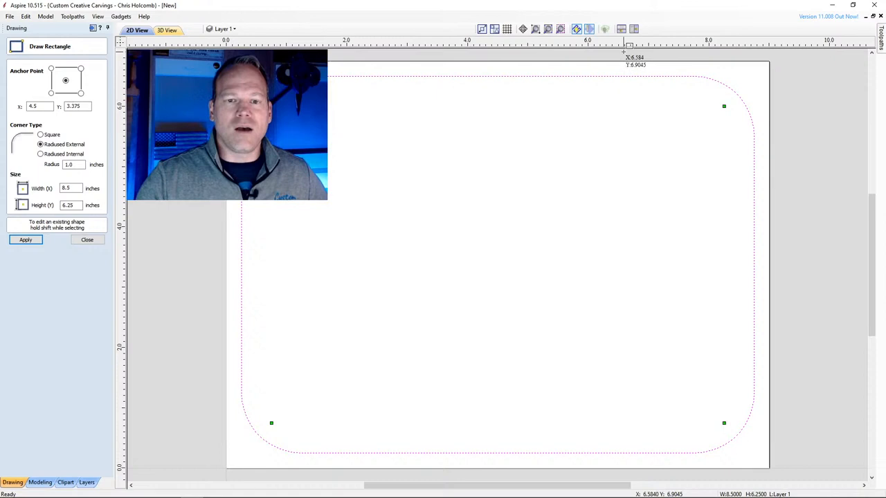
mouse_move(393, 90)
type("5.25")
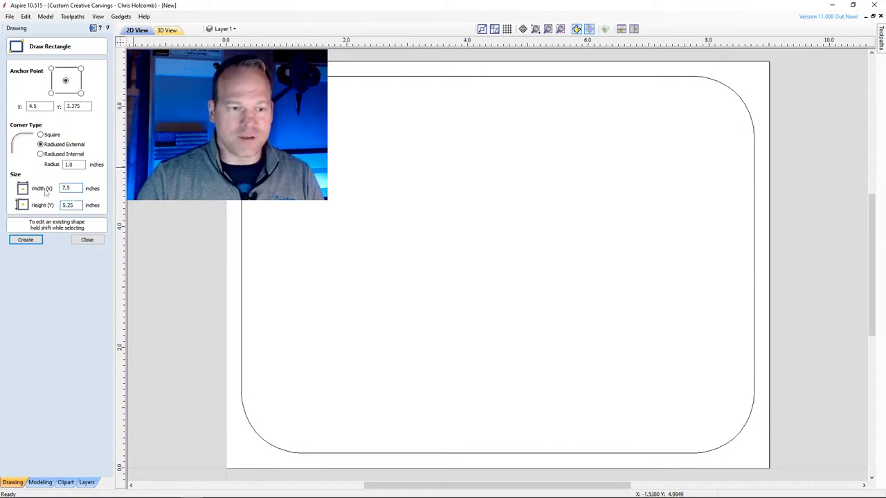
Step: Create the centred 7.5 × 5.25 inch rectangle and apply a smaller 0.625-inch corner radius
left_click(25, 239)
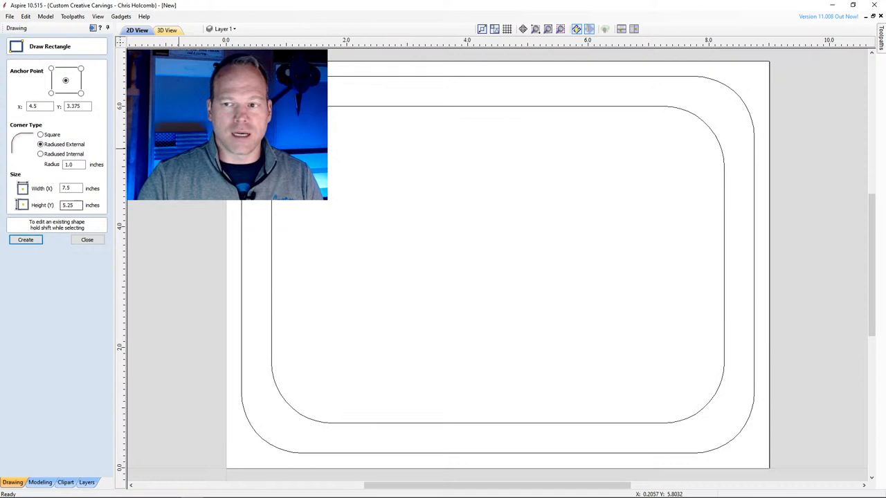
mouse_move(439, 73)
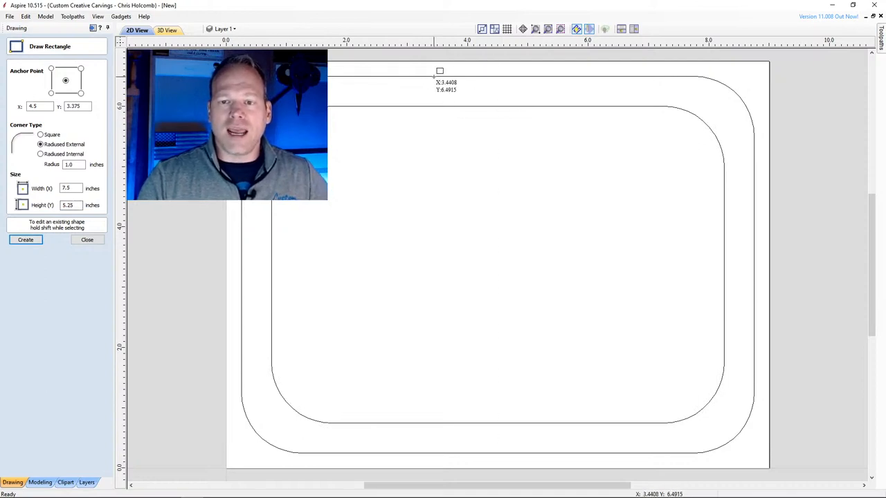
mouse_move(436, 111)
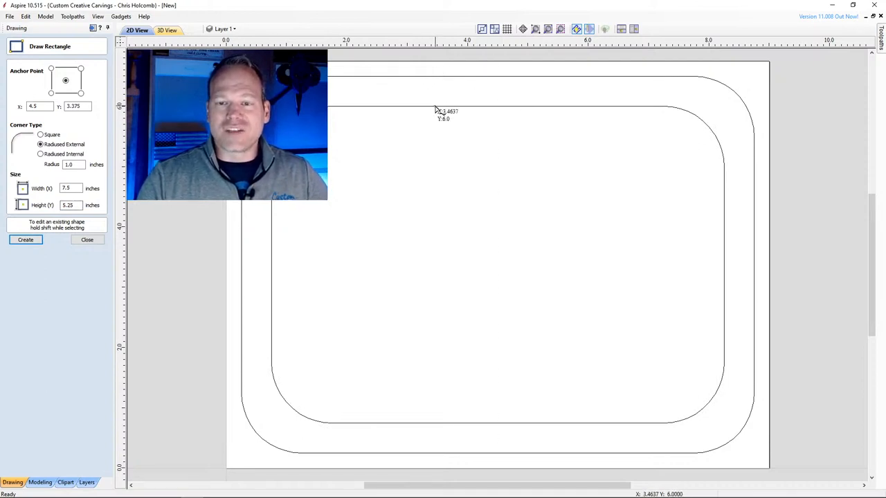
mouse_move(386, 111)
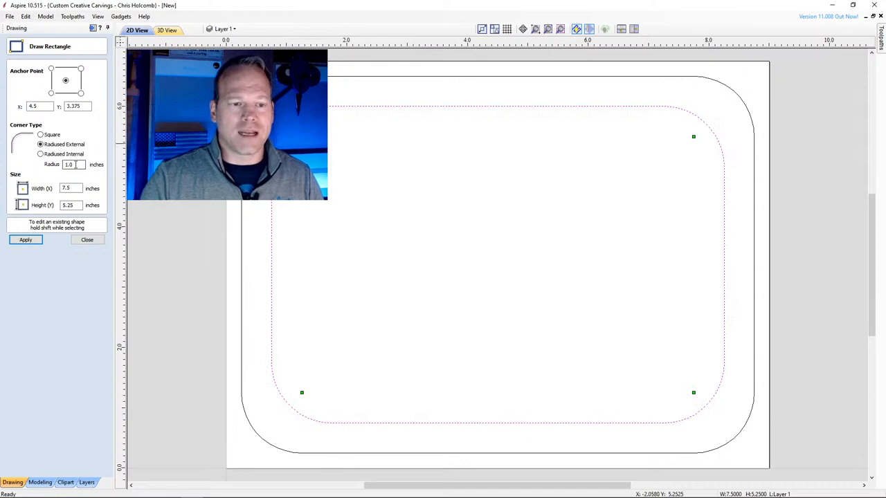
triple_click(69, 164)
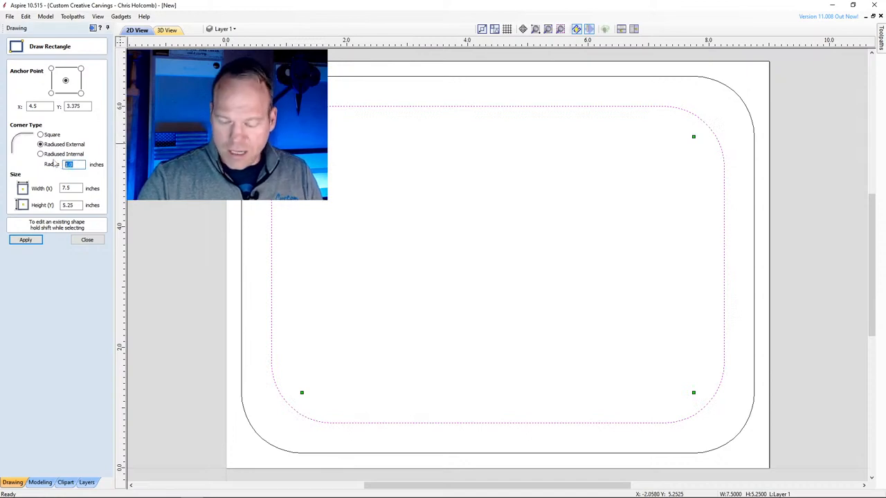
type("1.2")
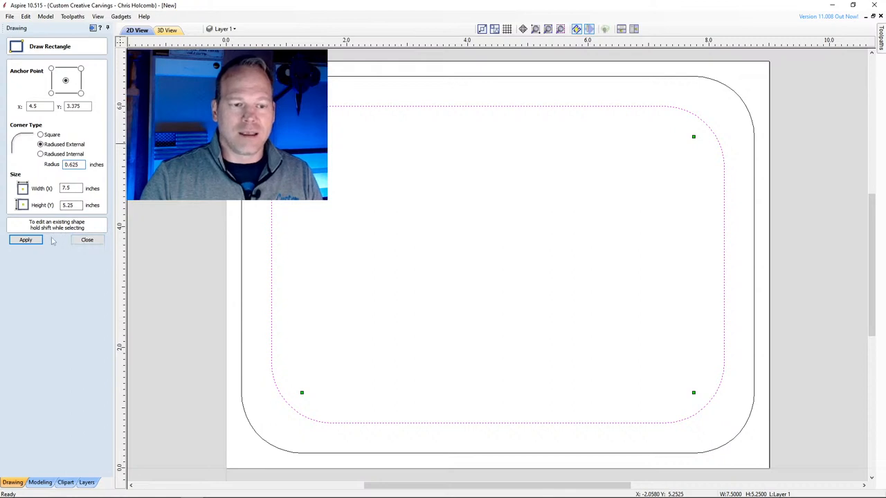
left_click(26, 240)
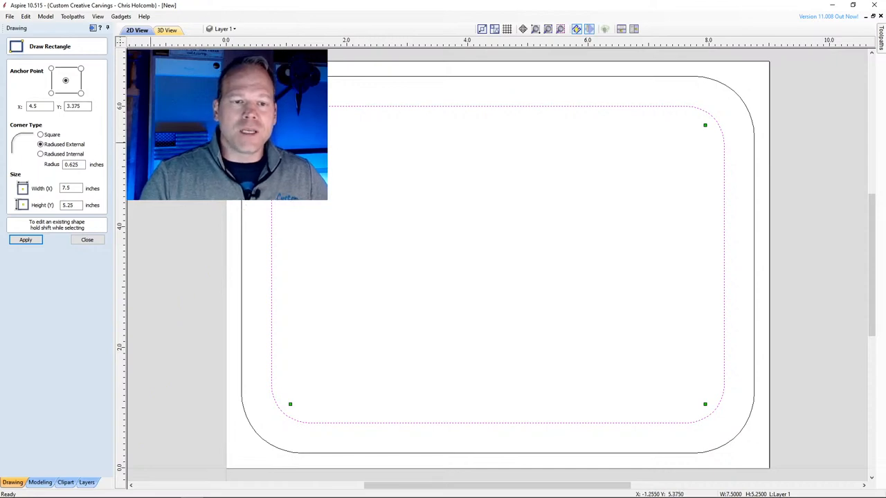
mouse_move(516, 268)
type("6.875")
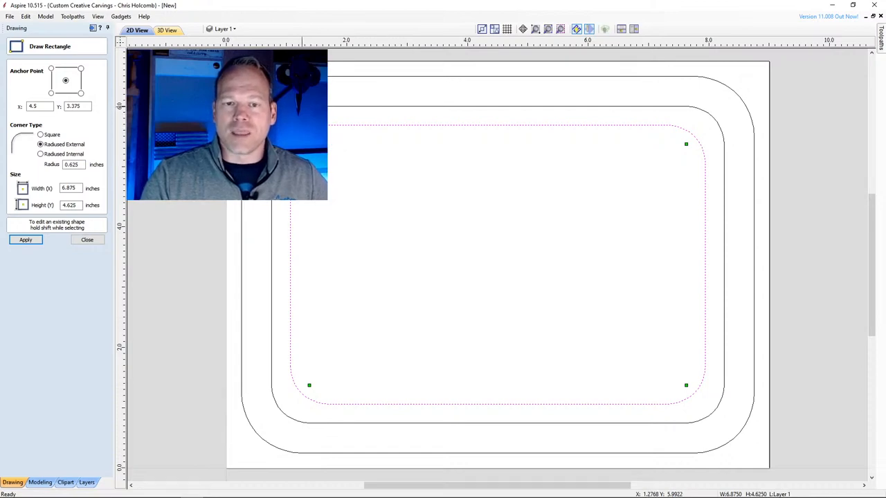
mouse_move(330, 124)
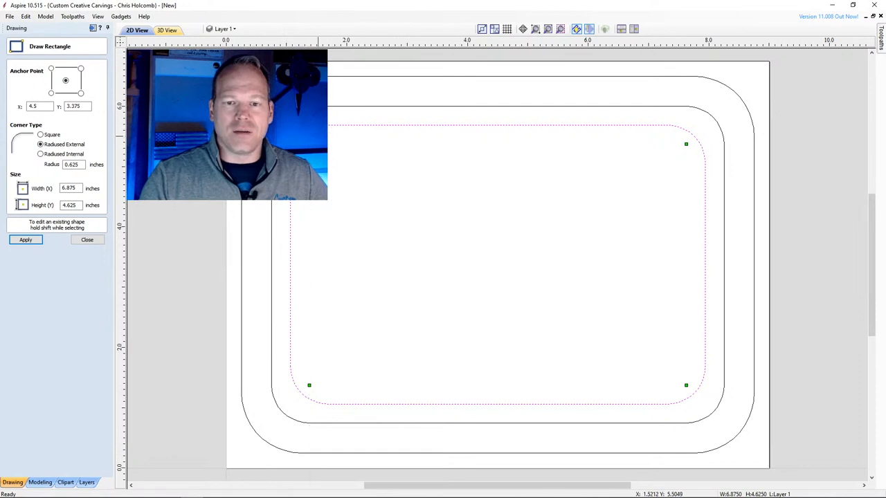
mouse_move(372, 92)
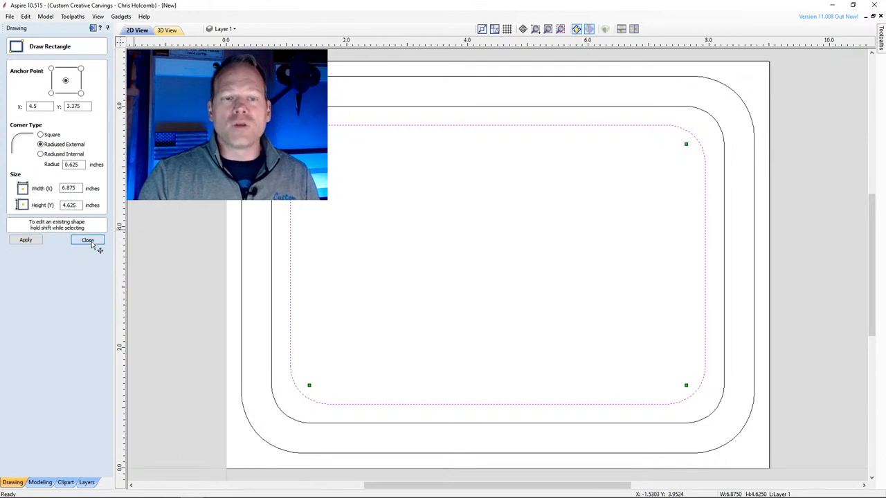
Step: Close the Draw Rectangle form once the 6.875 × 4.625 inch rectangle exists
left_click(87, 240)
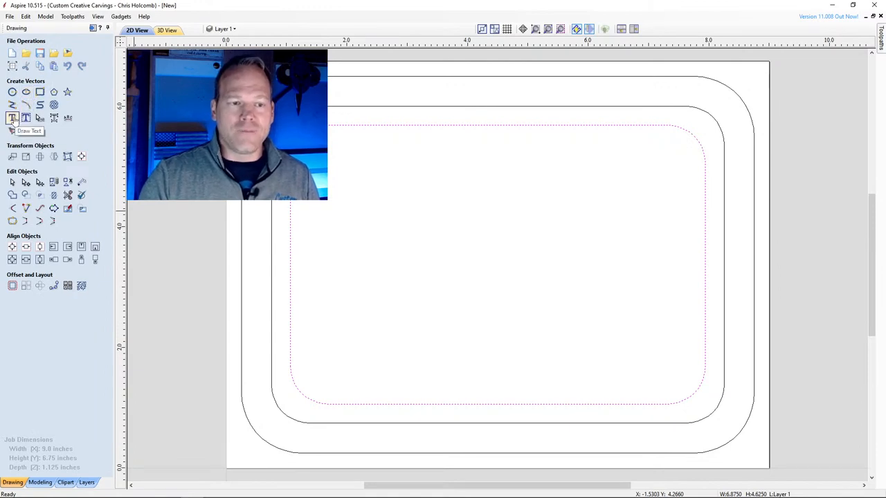
Step: Start a text object and begin entering the initials CJH
left_click(12, 117)
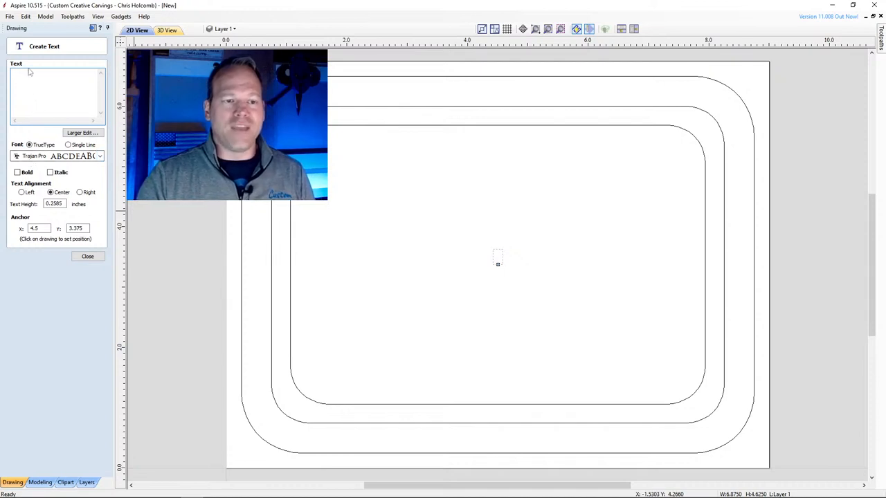
type("CJH")
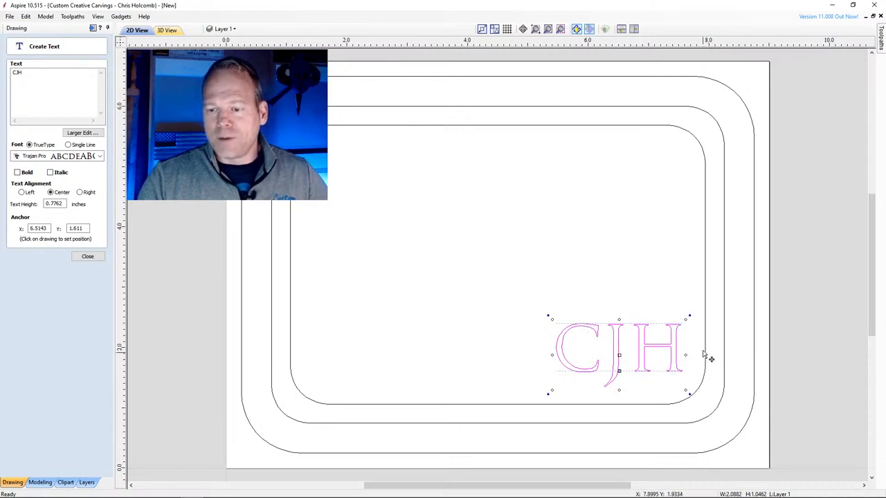
mouse_move(708, 390)
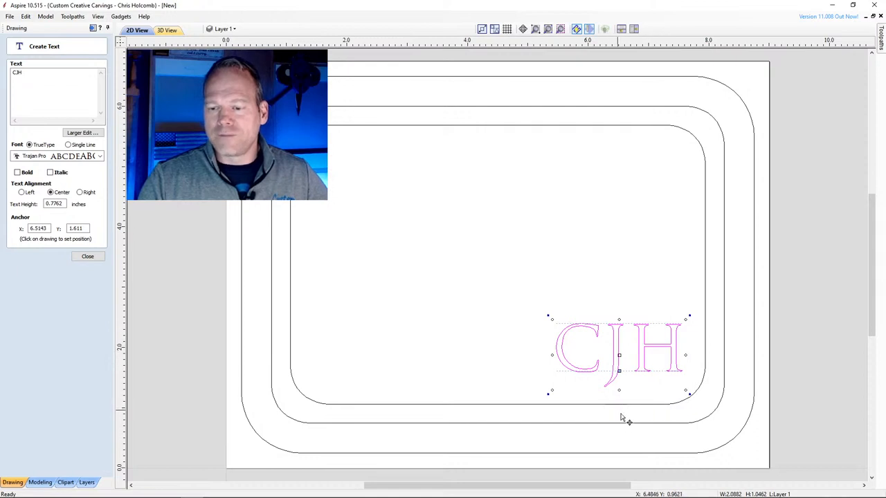
mouse_move(622, 407)
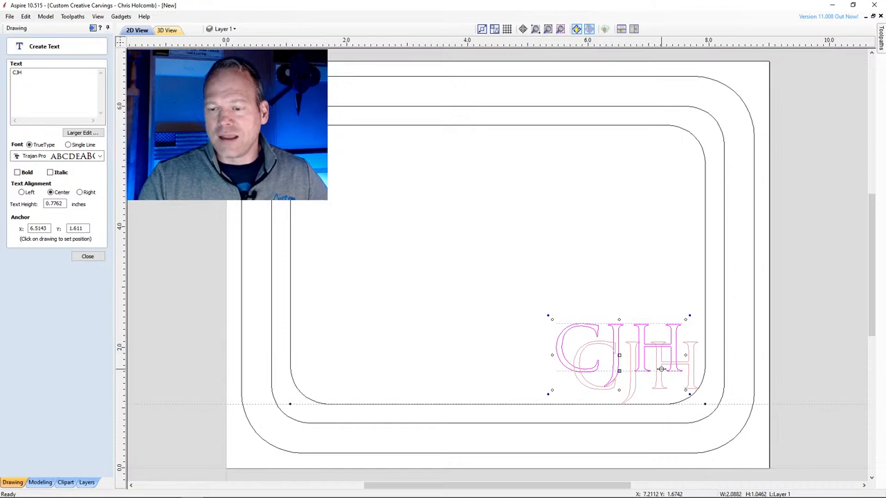
Step: Drag the CJH initials down and right into the inner outline's corner
left_click_drag(618, 356, 635, 370)
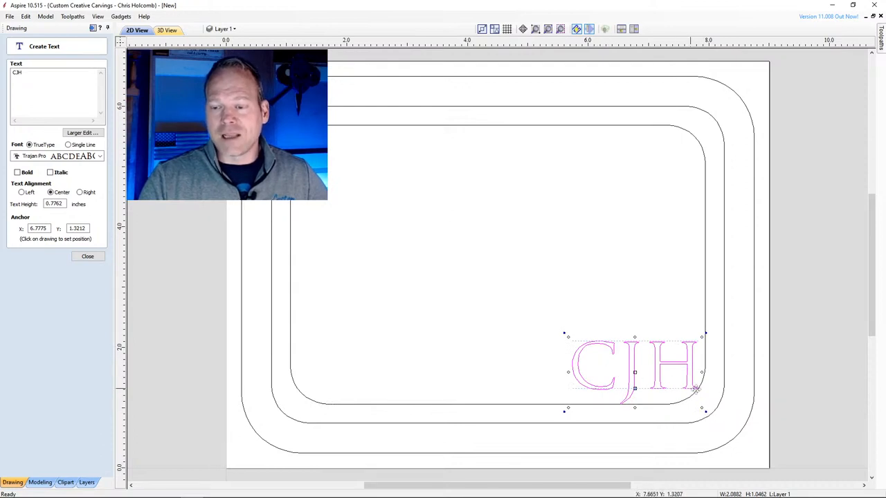
mouse_move(706, 371)
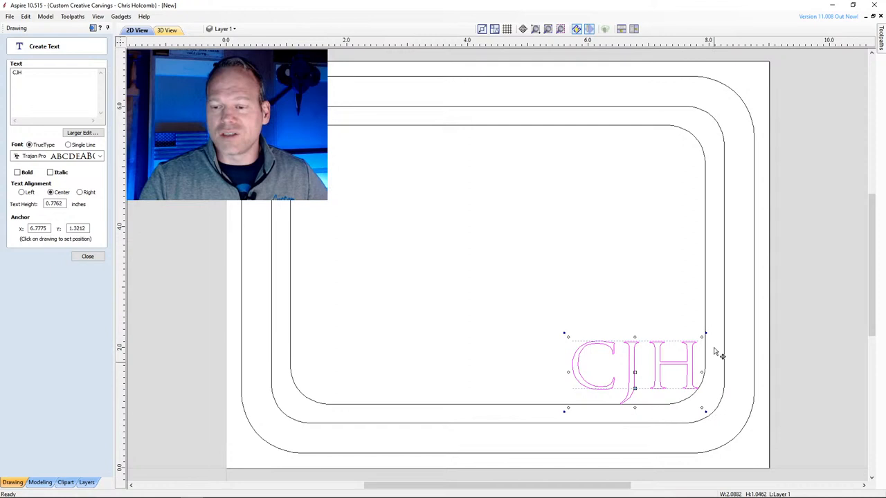
mouse_move(701, 381)
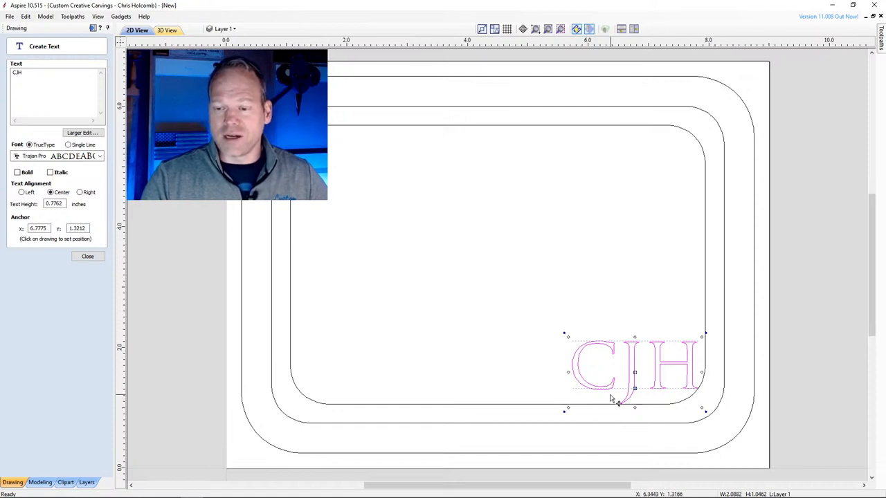
mouse_move(644, 369)
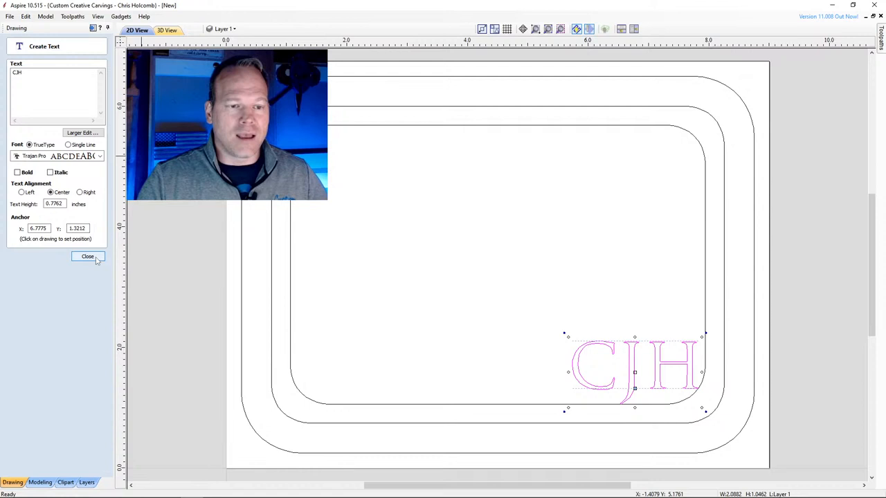
Step: Close the Create Text form, leaving the CJH initials in place
left_click(87, 256)
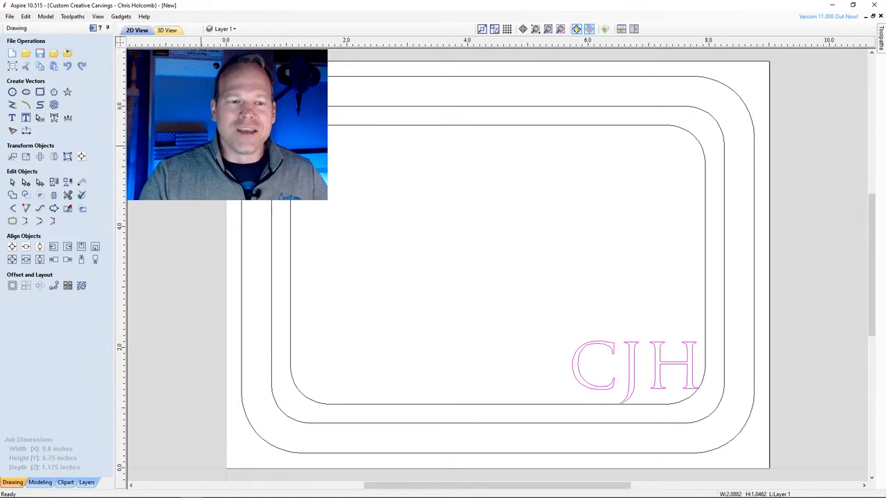
mouse_move(92, 27)
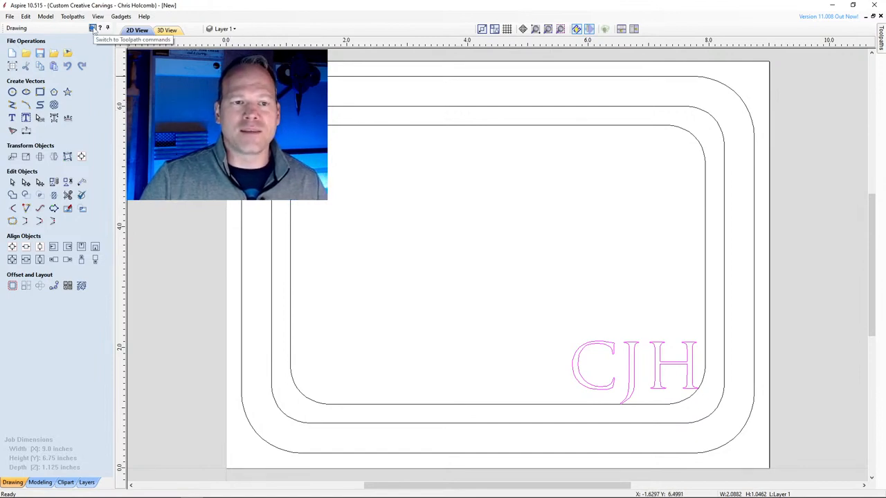
Step: Switch the panel to the toolpath commands
left_click(92, 29)
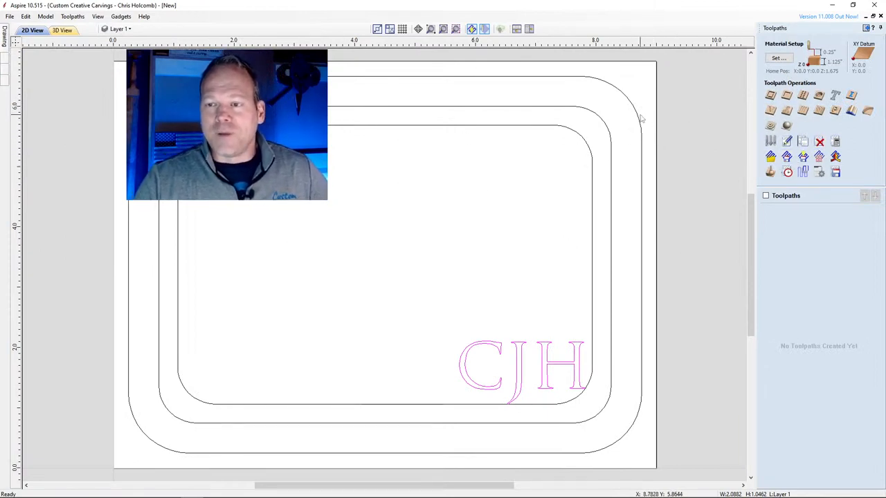
mouse_move(588, 148)
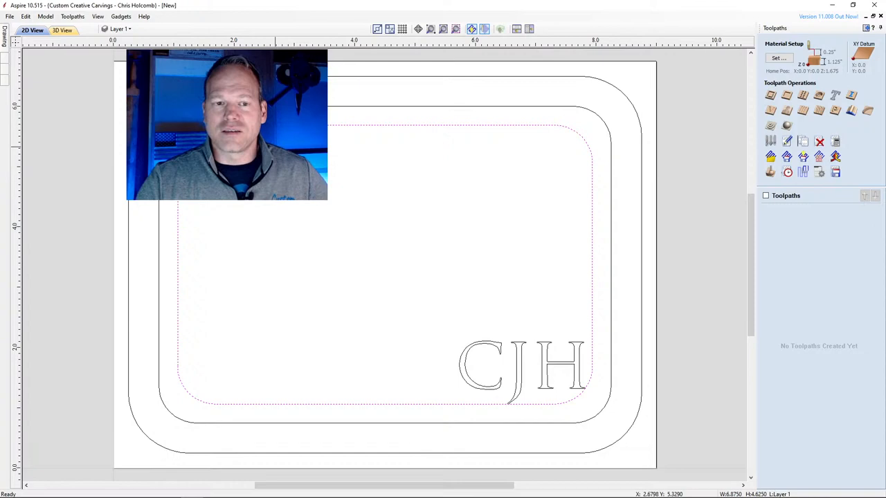
mouse_move(413, 187)
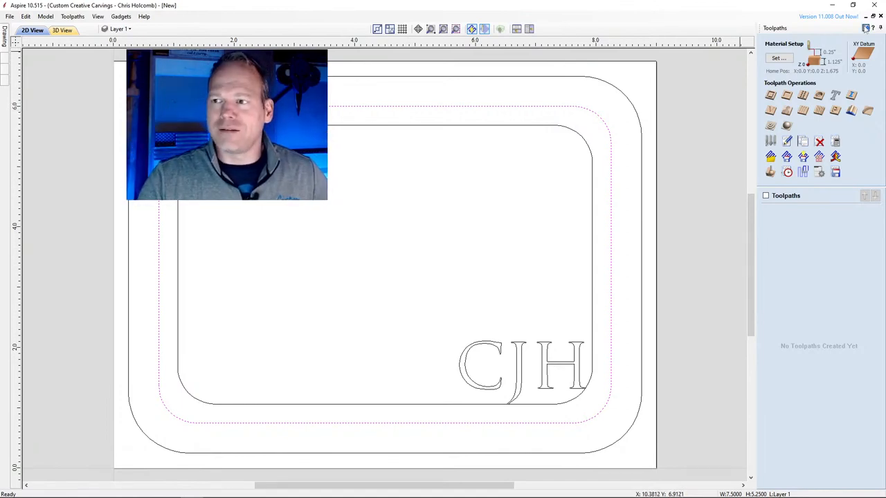
Step: Return to the drawing tools and start a polyline beneath the two circles
left_click(12, 483)
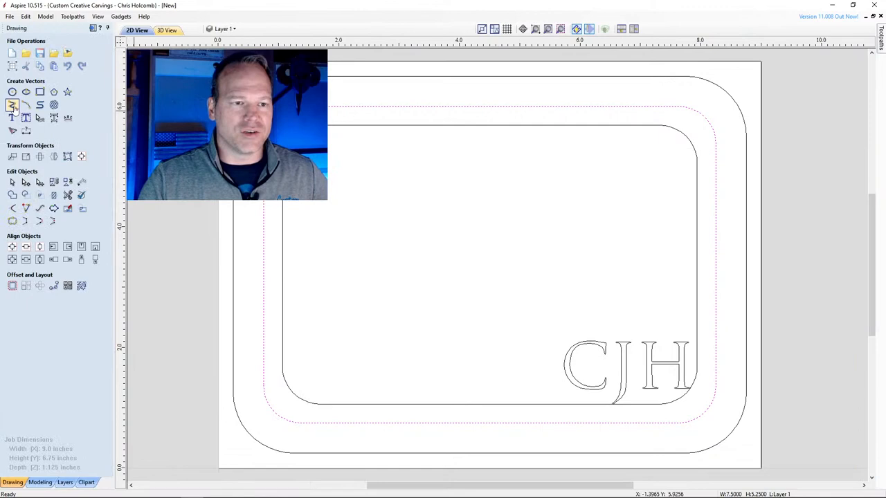
left_click(11, 105)
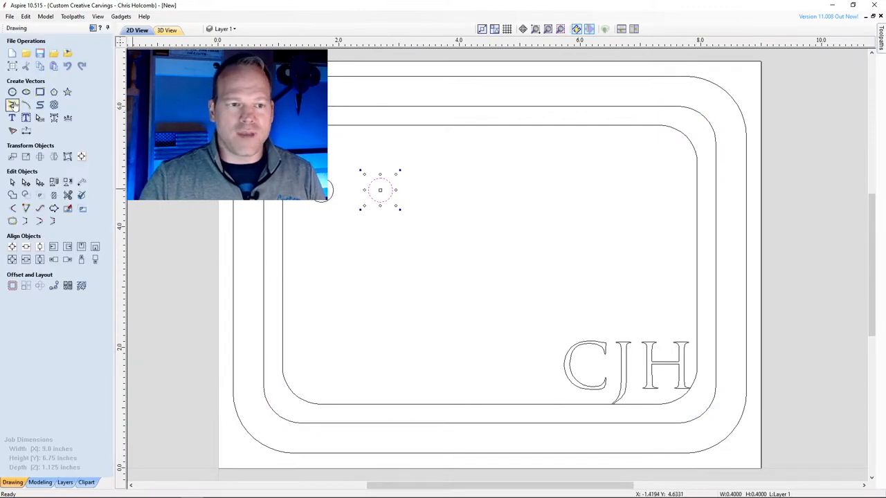
left_click(12, 104)
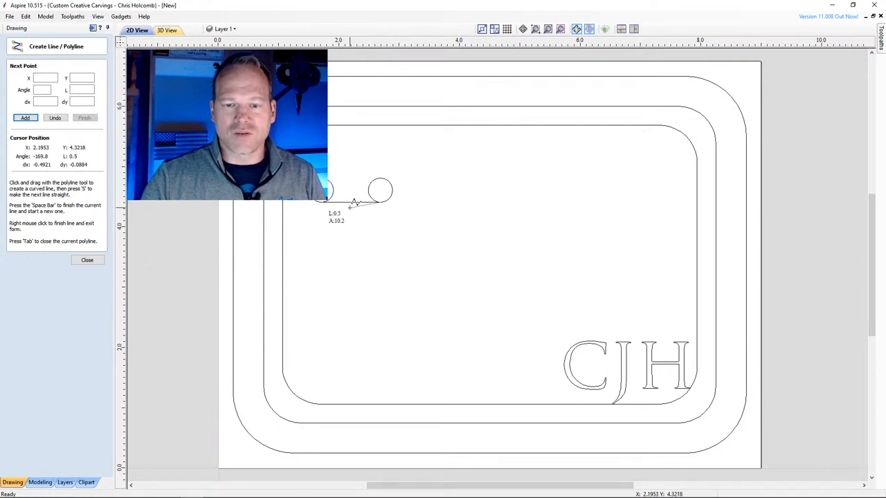
mouse_move(325, 208)
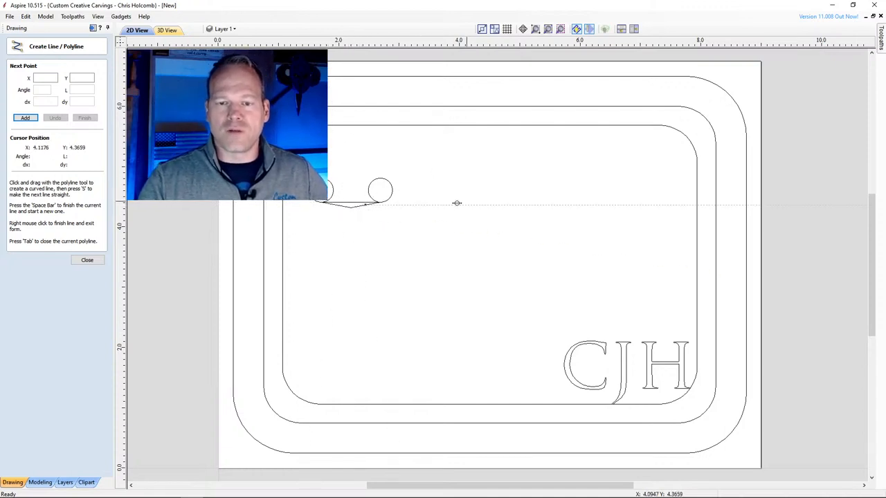
mouse_move(356, 213)
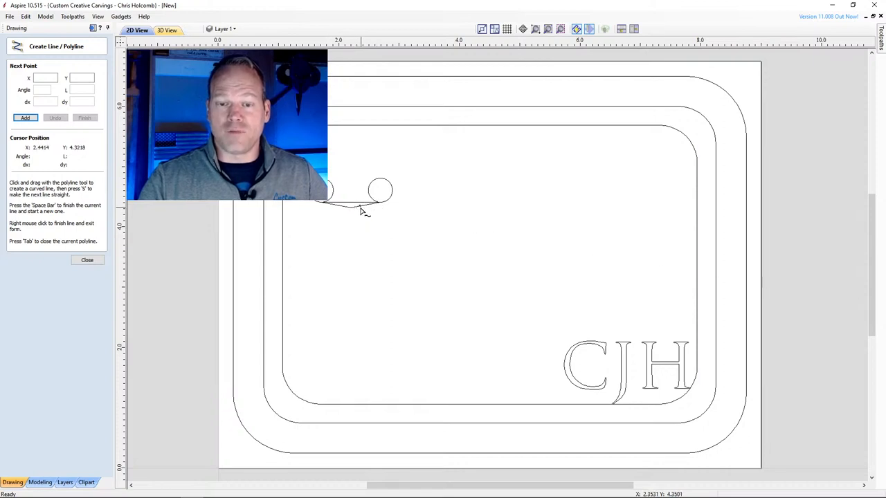
mouse_move(346, 211)
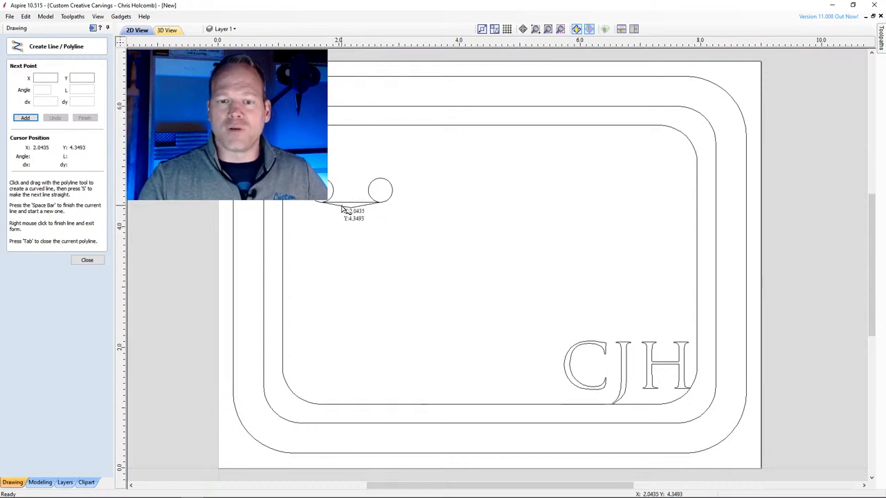
mouse_move(363, 201)
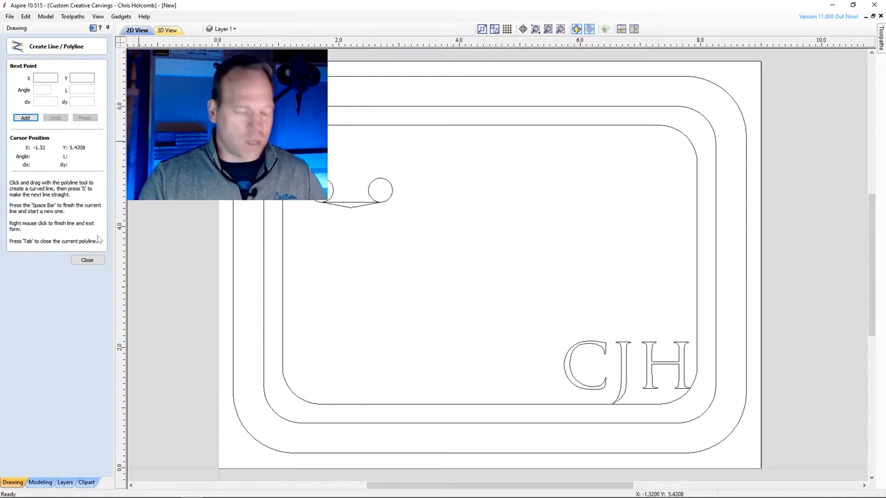
Step: Close the polyline form, delete the circle-and-line sketch, and return to toolpaths
left_click(87, 260)
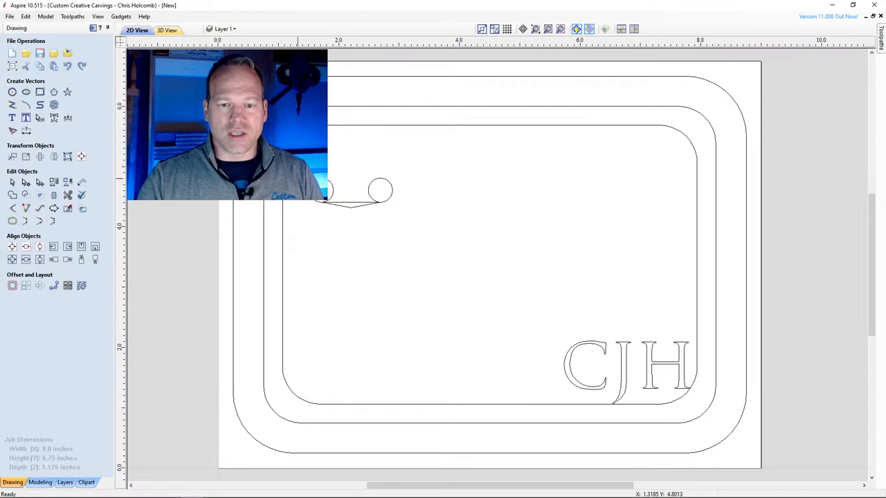
left_click(349, 200)
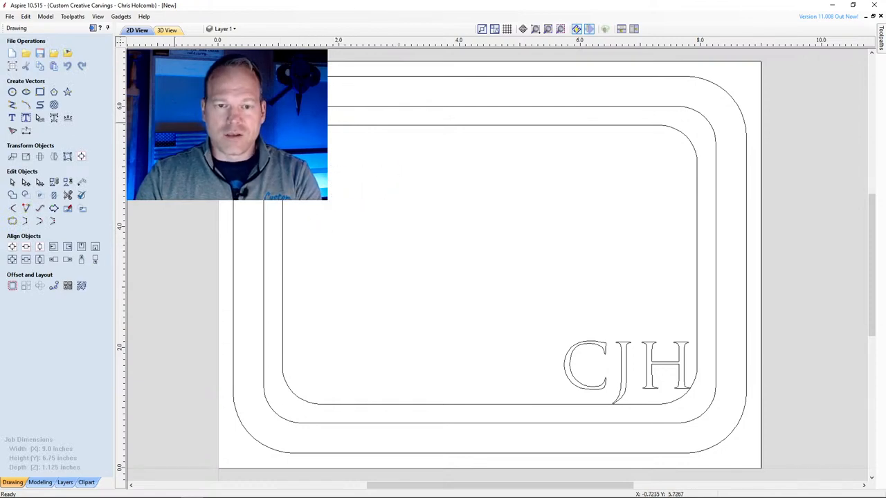
left_click(73, 16)
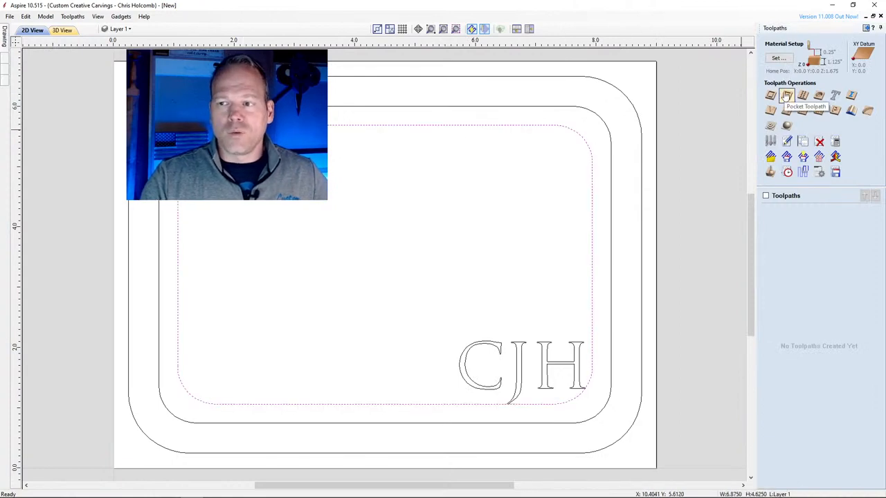
Step: Start a pocket toolpath, drop the 1/4" end mill, and pick the 1.25" Surface Planing bit
left_click(786, 95)
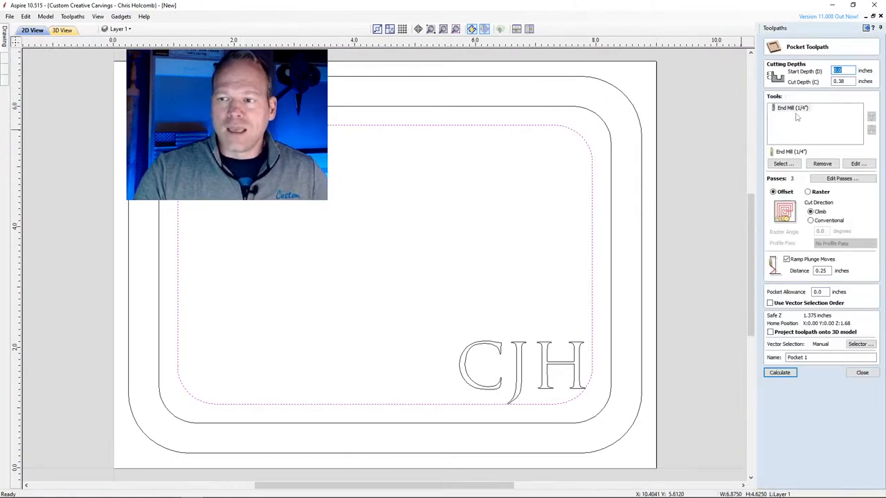
left_click(822, 163)
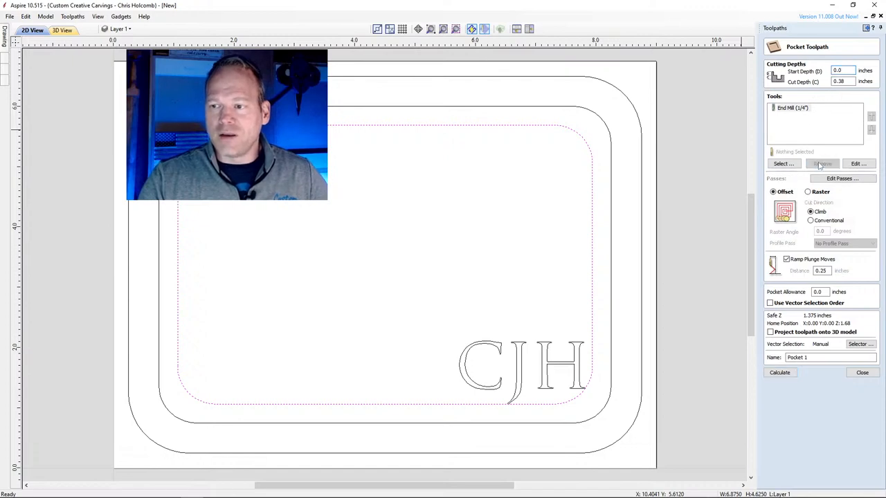
left_click(822, 164)
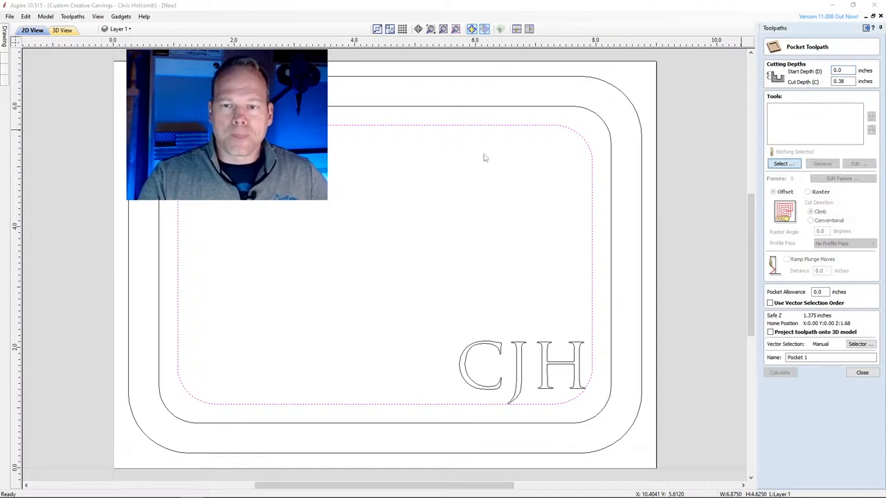
left_click(783, 164)
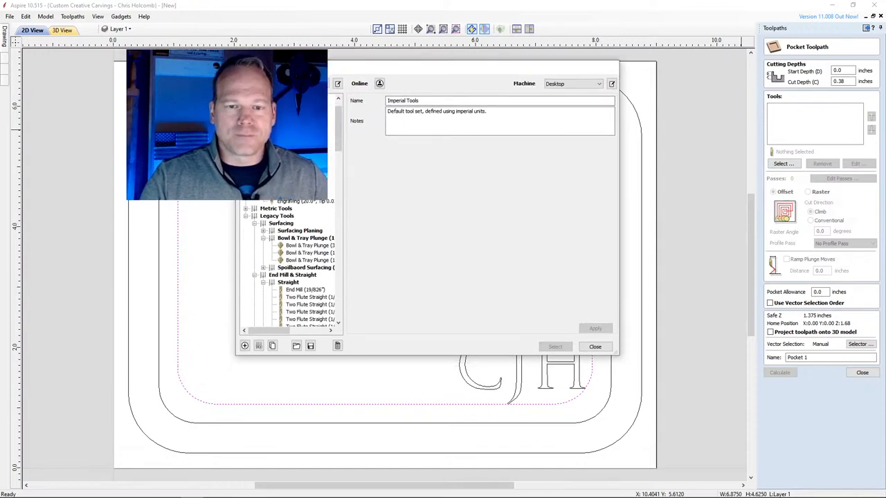
left_click(305, 237)
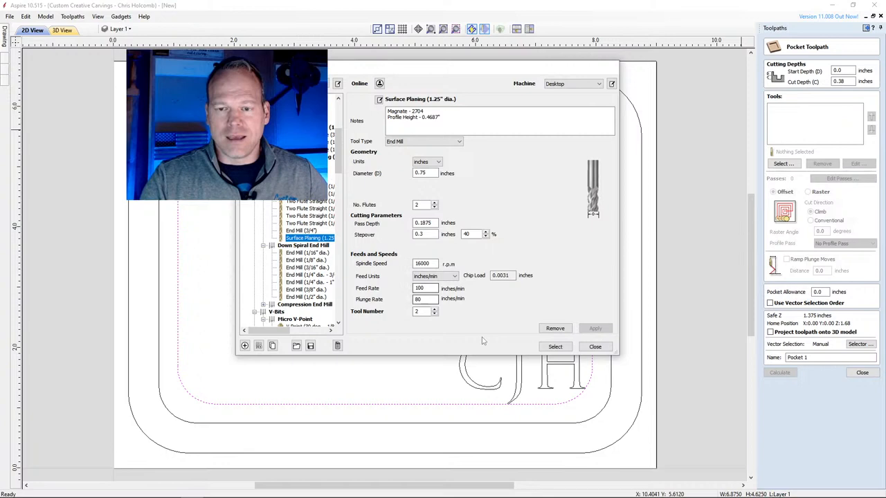
mouse_move(424, 213)
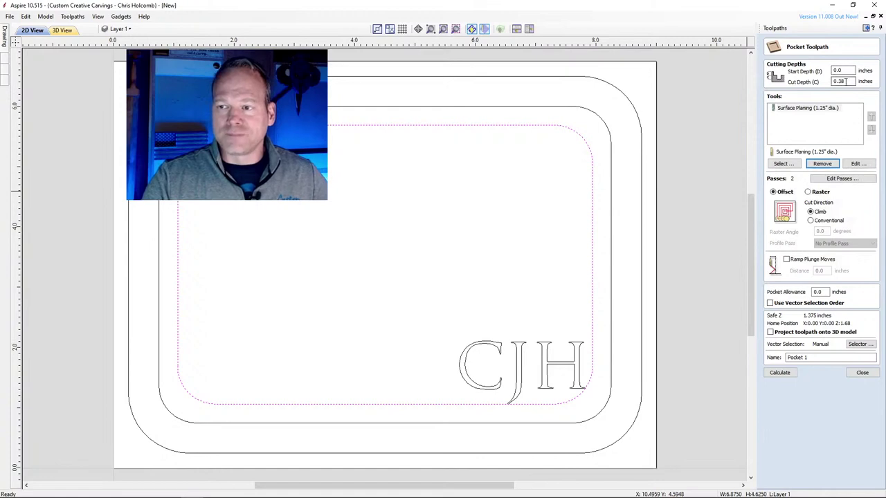
Step: Give the pocket 0.84375 in depth, 5 passes, ramped plunges, and name it 'clear out'
triple_click(839, 82)
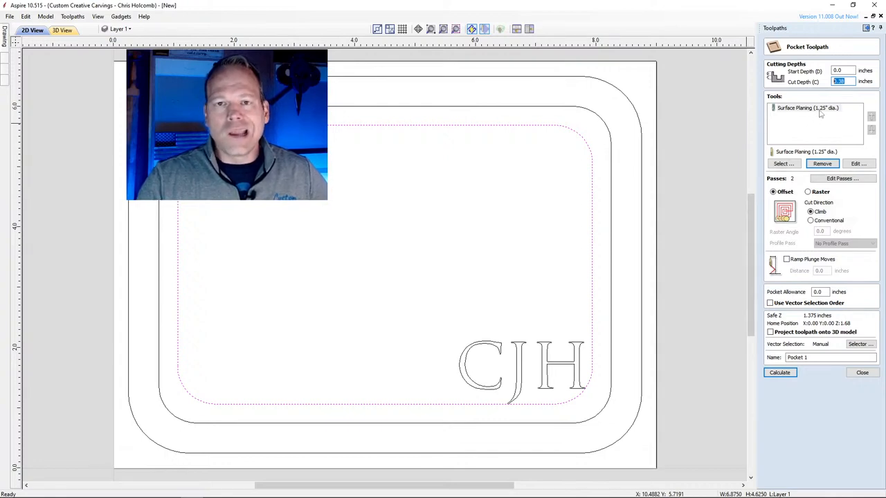
mouse_move(843, 95)
type("0.84375")
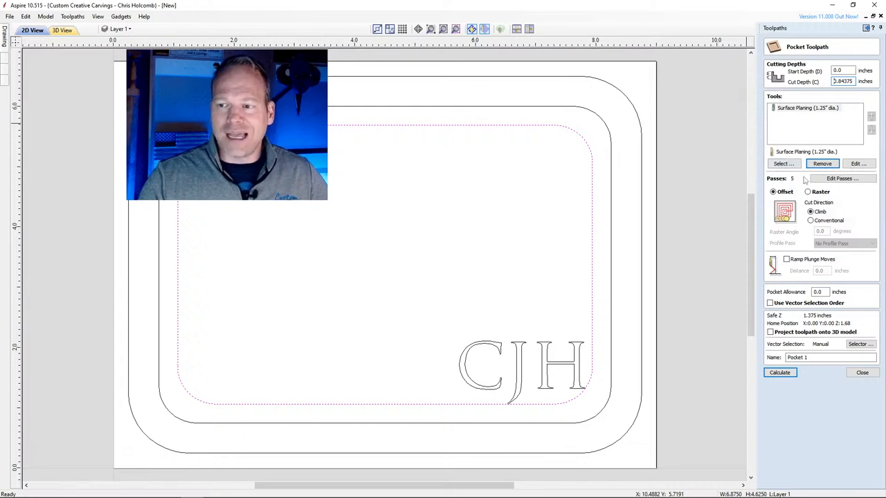
left_click(841, 179)
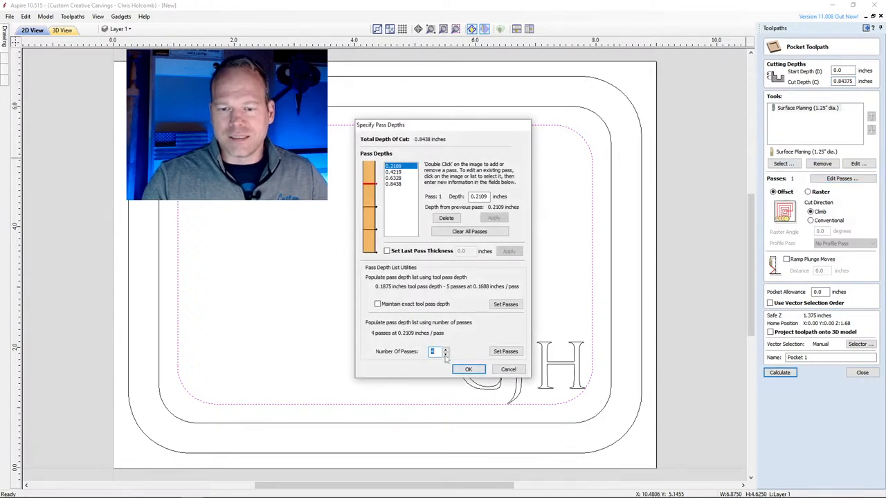
left_click(468, 369)
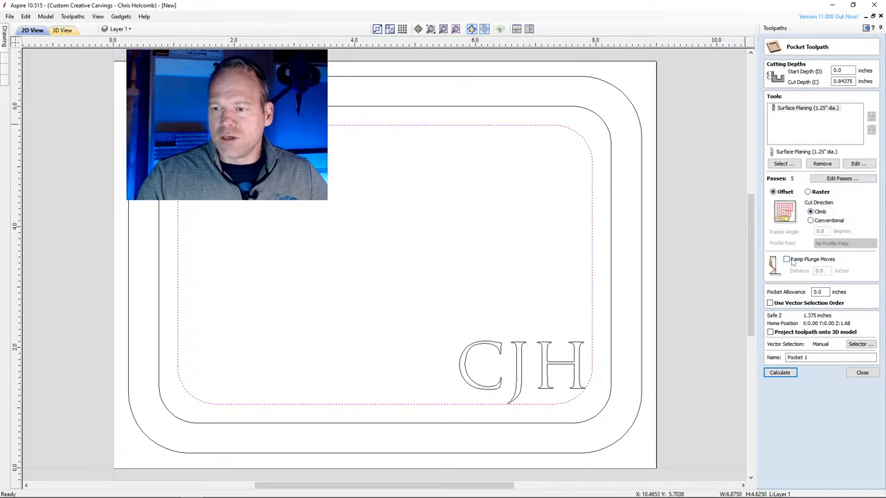
left_click(786, 259)
type("0.75")
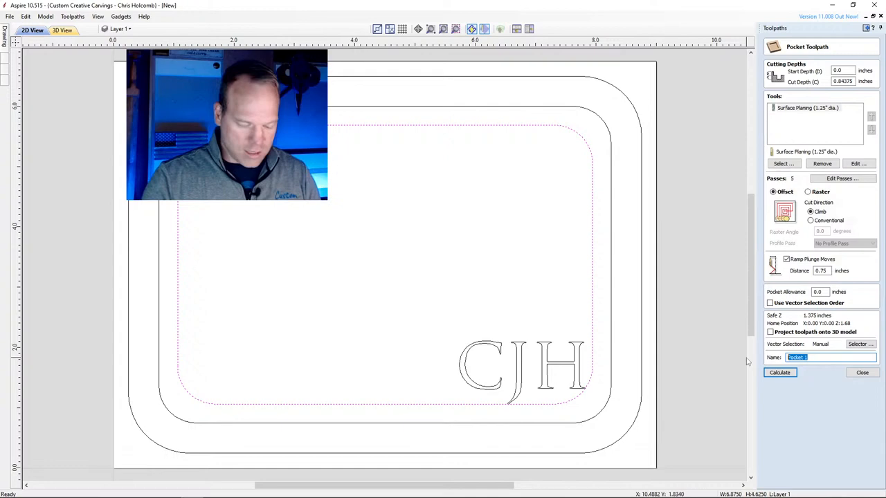
type("clear")
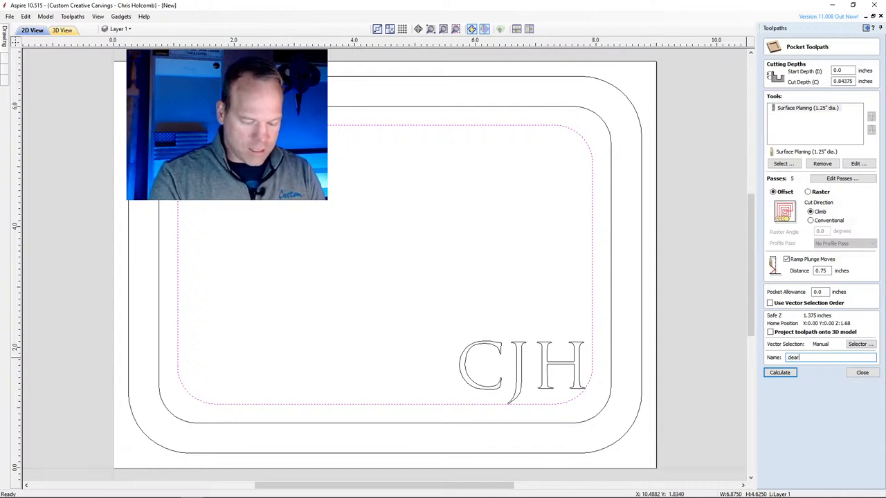
type("out")
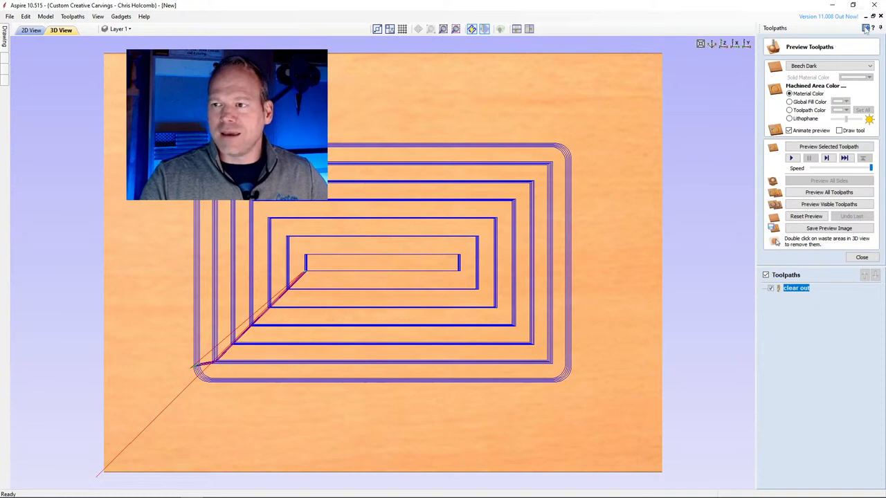
Step: Close the clear out preview to return to the 2D drawing
left_click(861, 257)
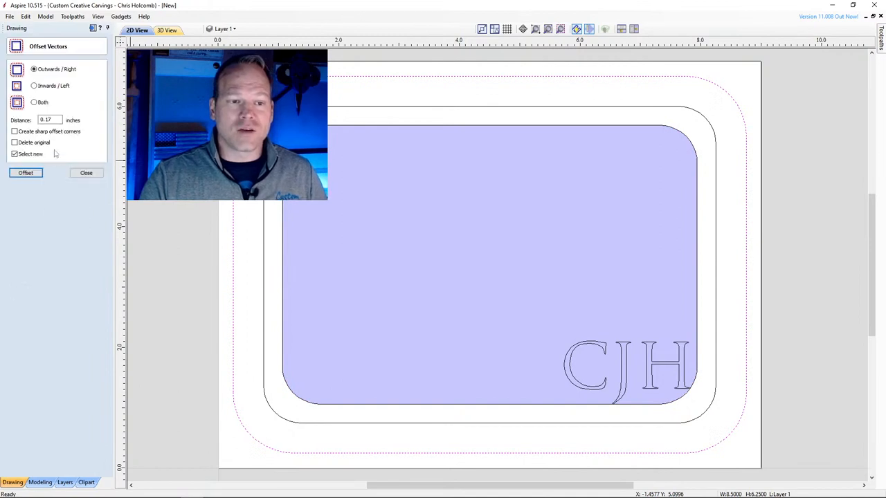
Step: Try 0.25 and 0.5 inch inward offsets of the tray outline, undoing them, ending at 0.625
triple_click(45, 120)
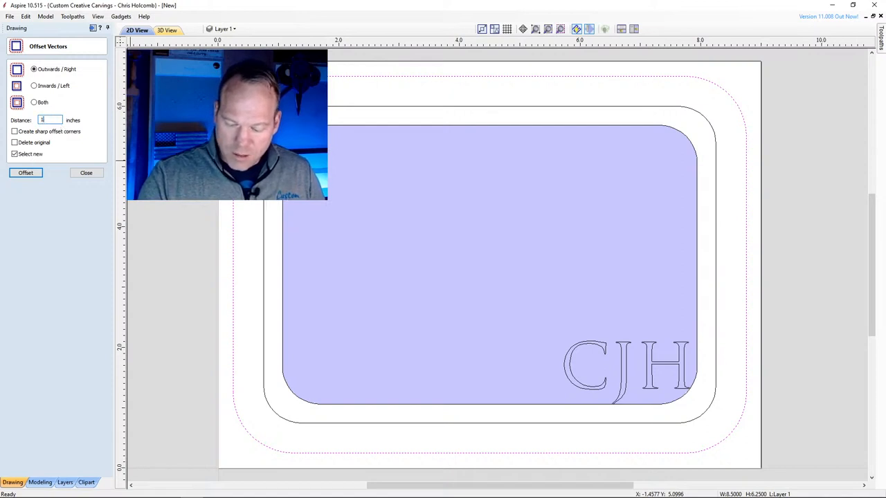
type(".25")
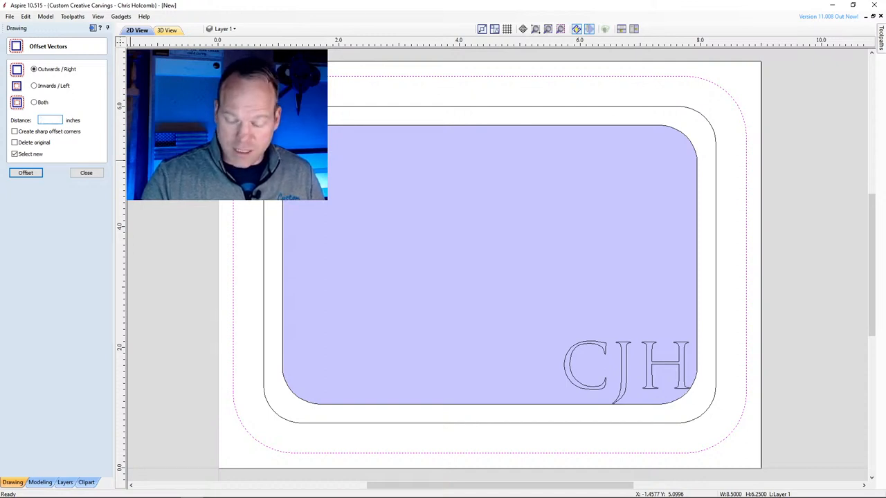
type(".5")
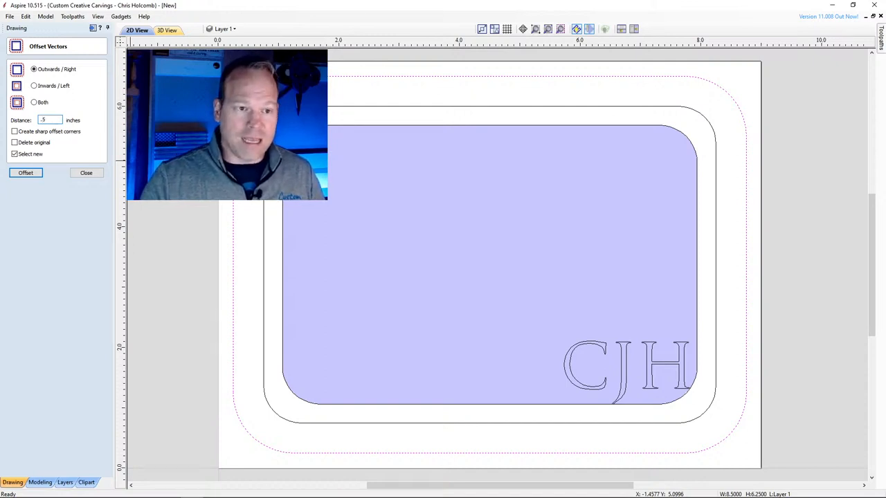
left_click(33, 85)
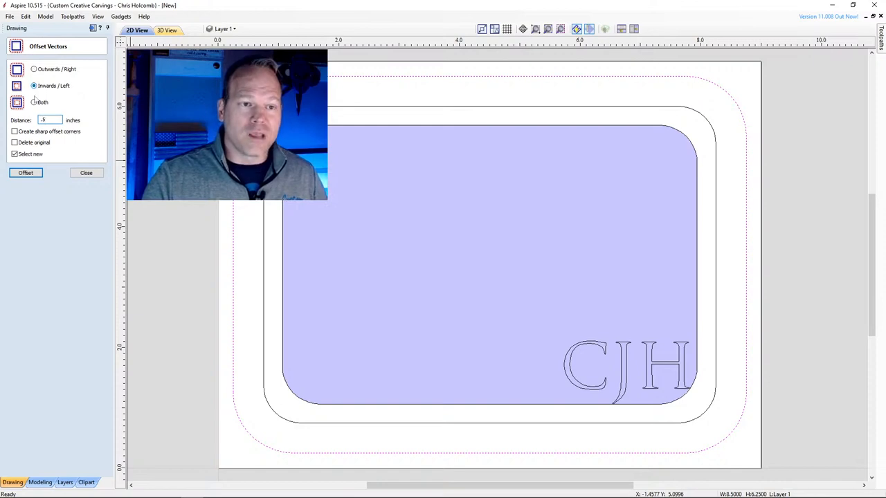
left_click(26, 172)
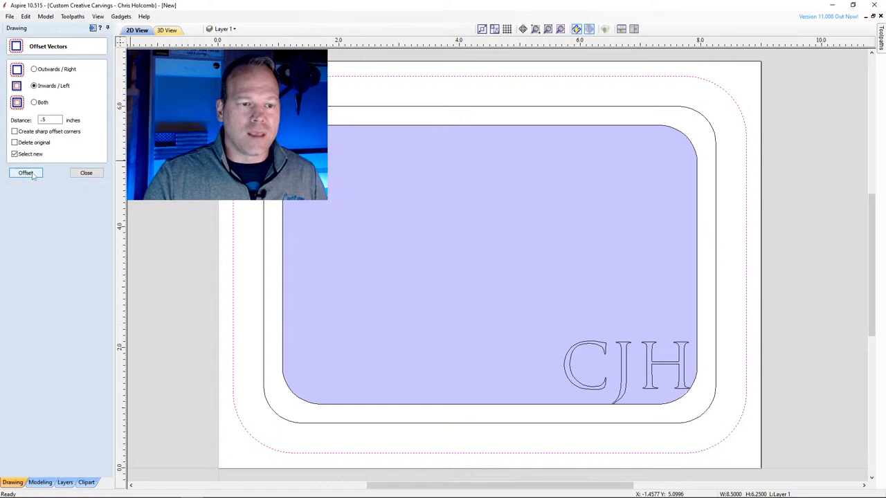
left_click(26, 173)
type("0.625")
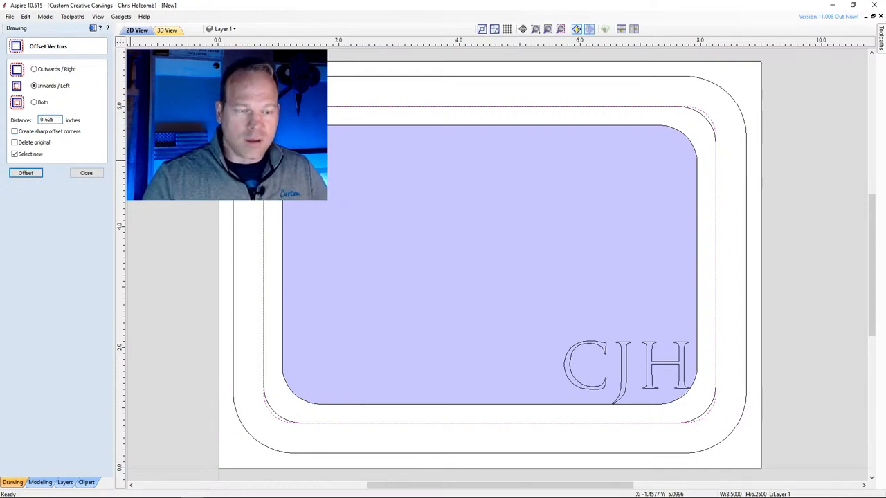
left_click(26, 173)
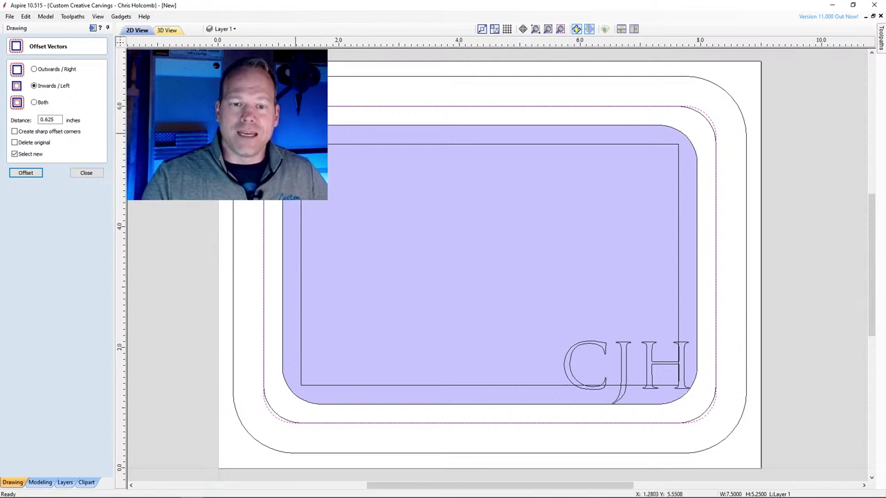
left_click(26, 172)
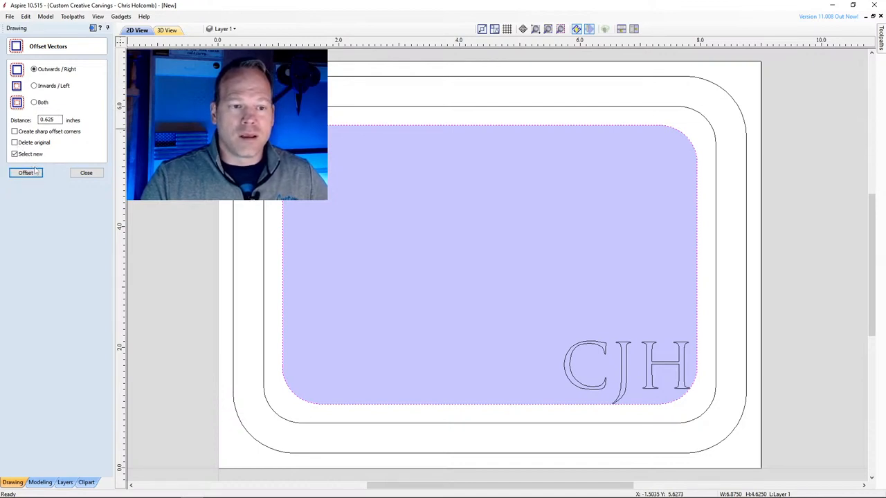
Step: Discard the trial outward offset, close Offset Vectors, and close the toolpath preview
left_click(25, 172)
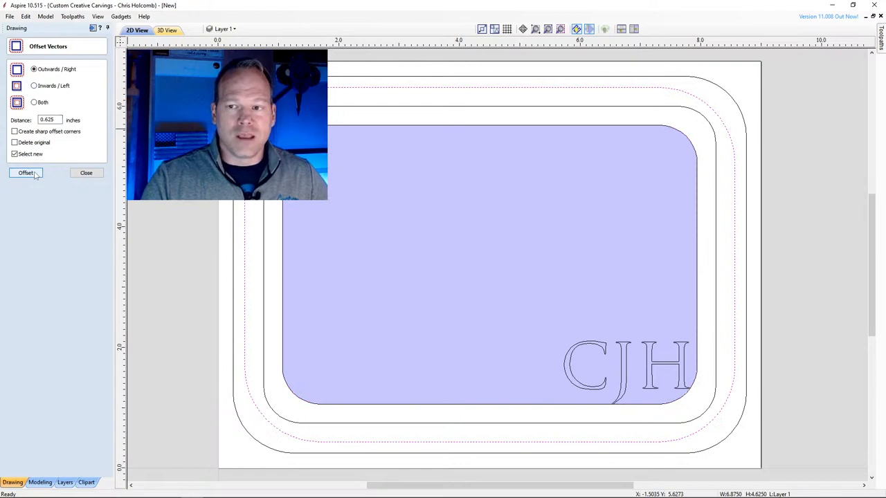
left_click(25, 173)
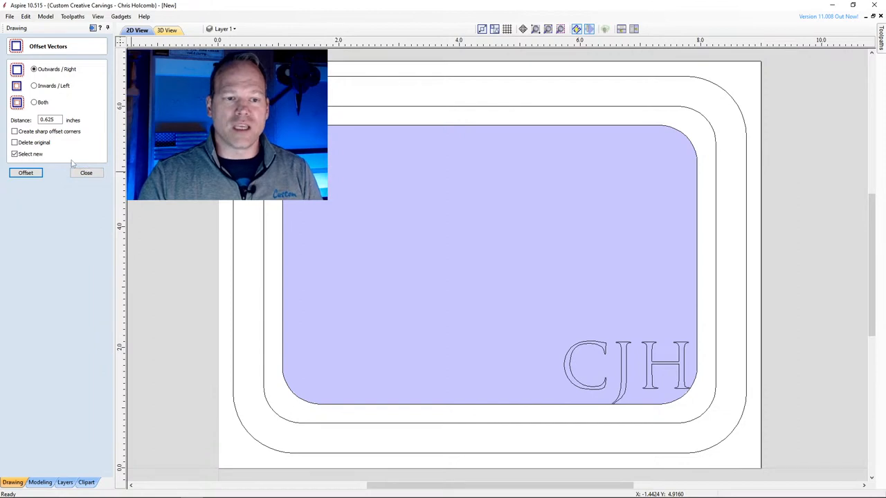
left_click(86, 172)
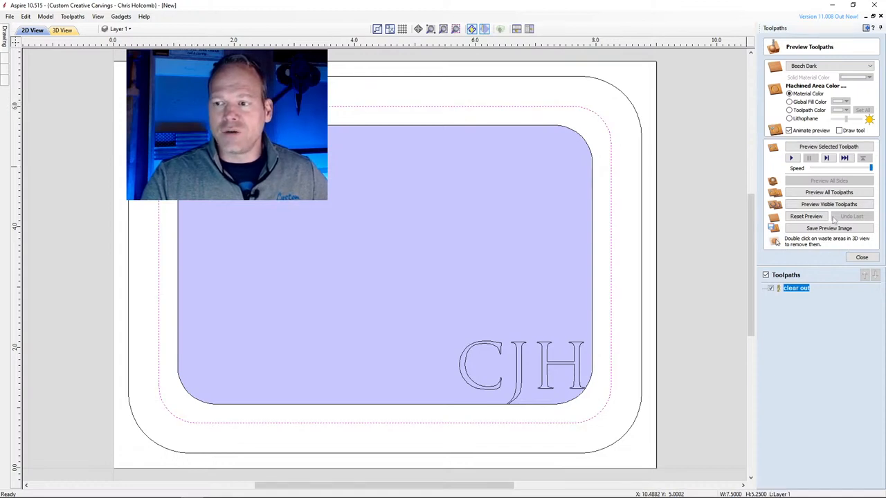
left_click(862, 256)
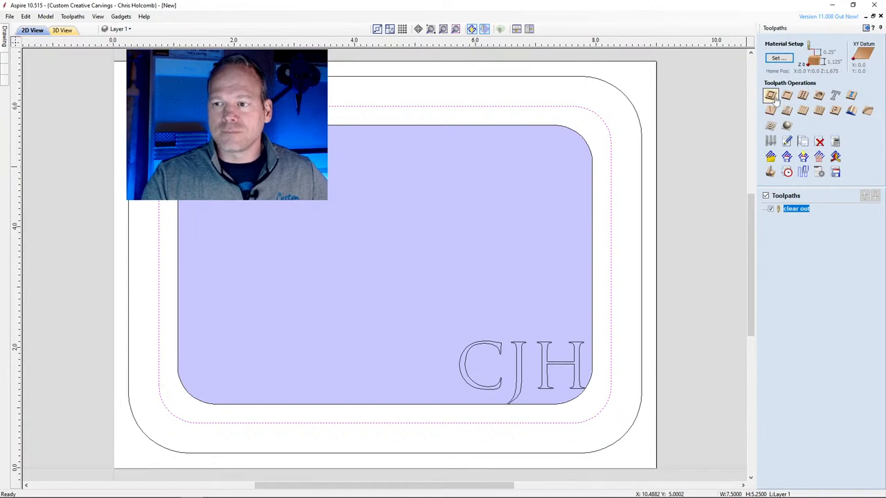
Step: Calculate Profile 4 with the 1-1/4" Bowl & Tray Plunge bit at z*.75 depth
left_click(786, 95)
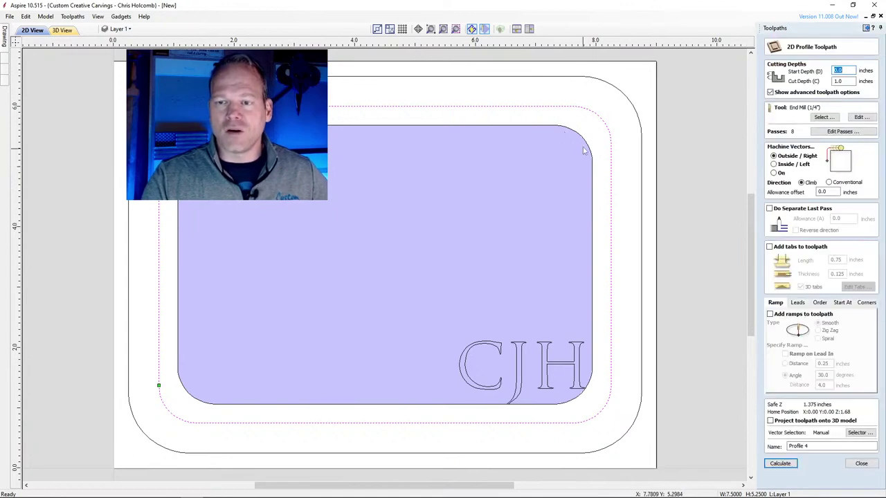
mouse_move(799, 201)
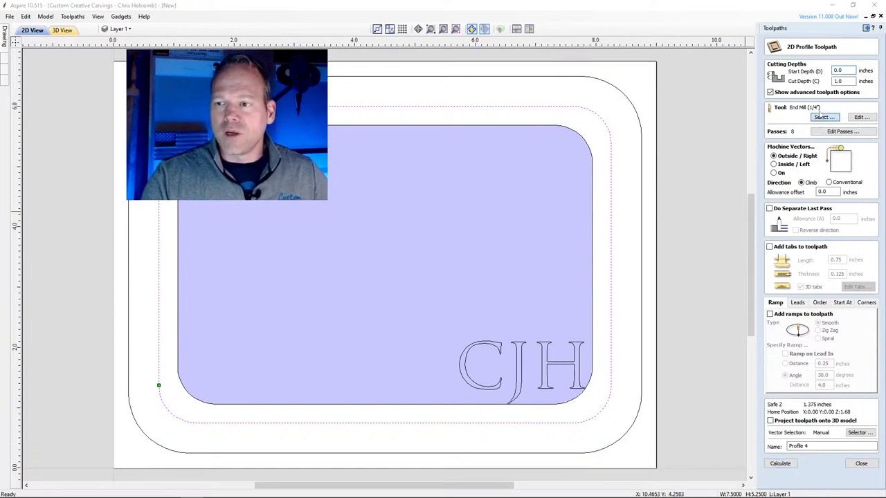
left_click(822, 116)
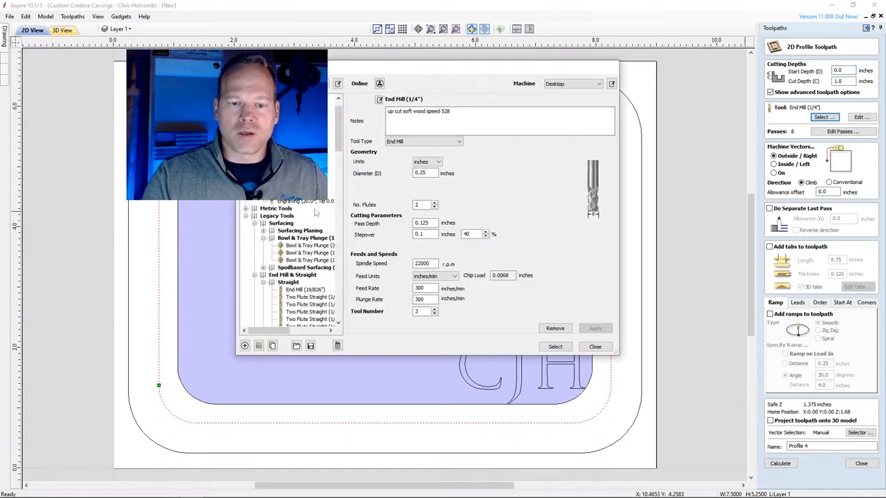
left_click(311, 259)
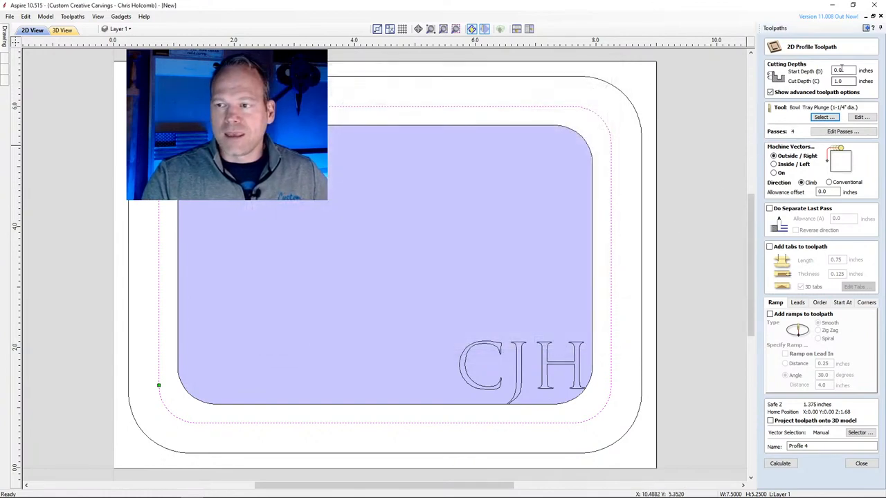
triple_click(842, 81)
type("z*.75")
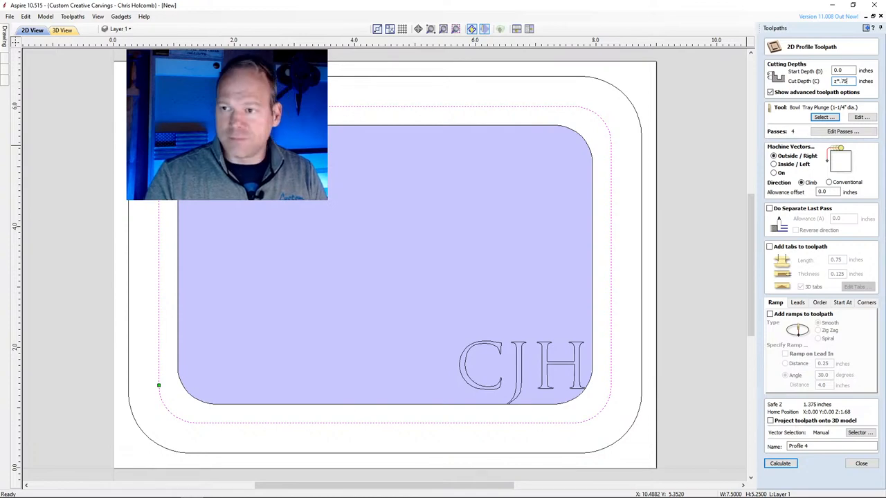
left_click(779, 463)
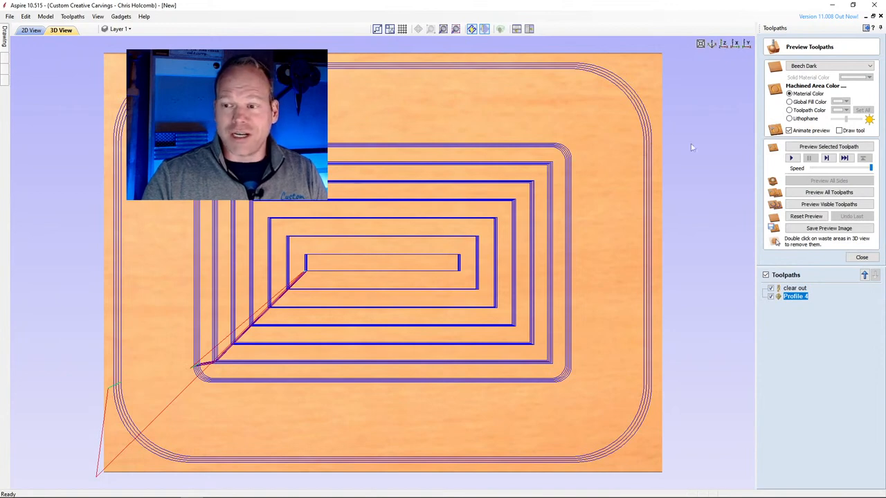
Step: Close the preview and reopen Profile 4 for editing
left_click(861, 257)
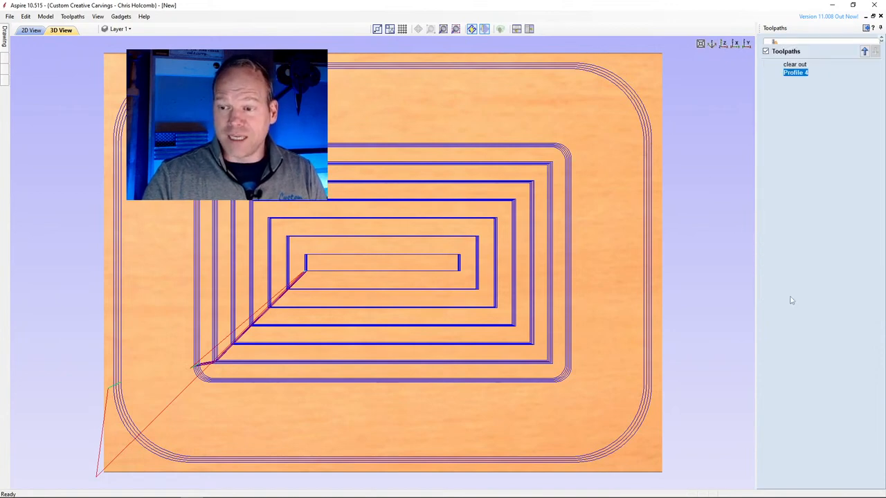
double_click(795, 72)
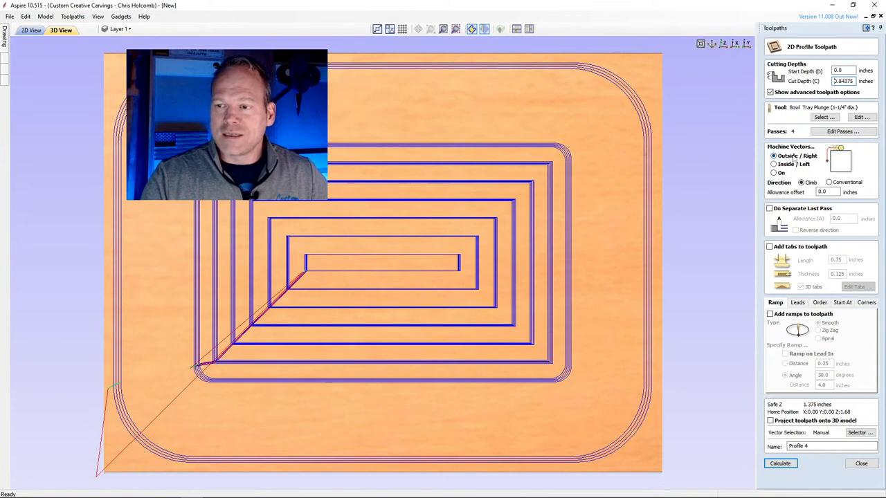
mouse_move(663, 128)
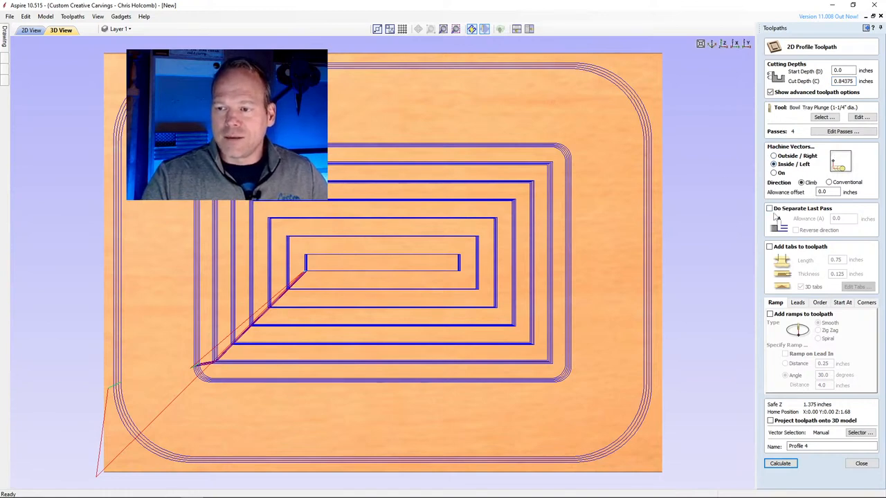
mouse_move(772, 215)
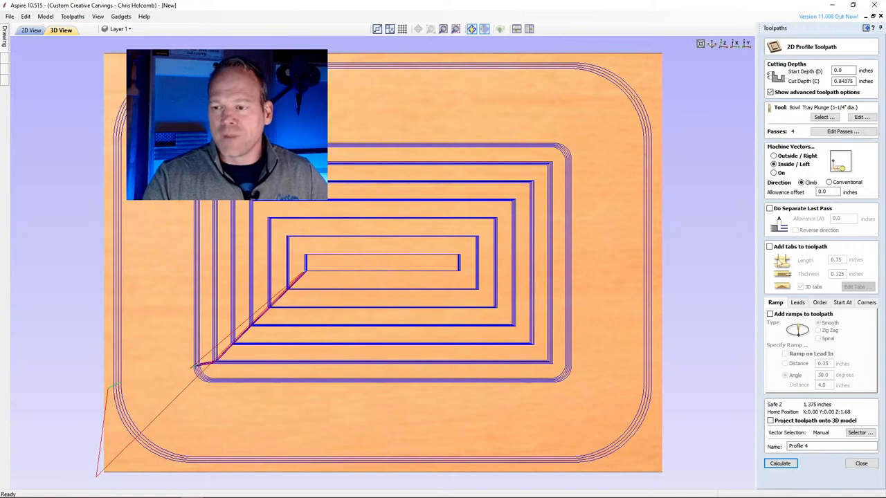
Step: Add smooth ramps, rename the profile 'bowl', and recalculate it
left_click(769, 313)
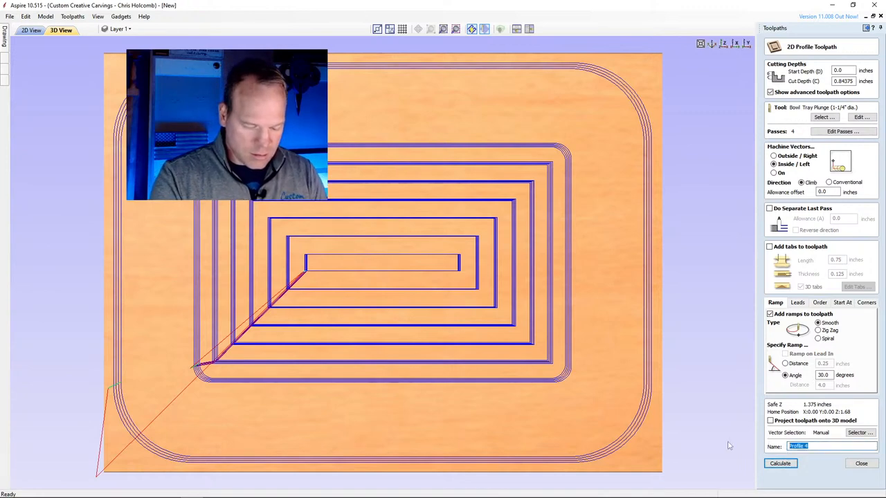
type("bowl")
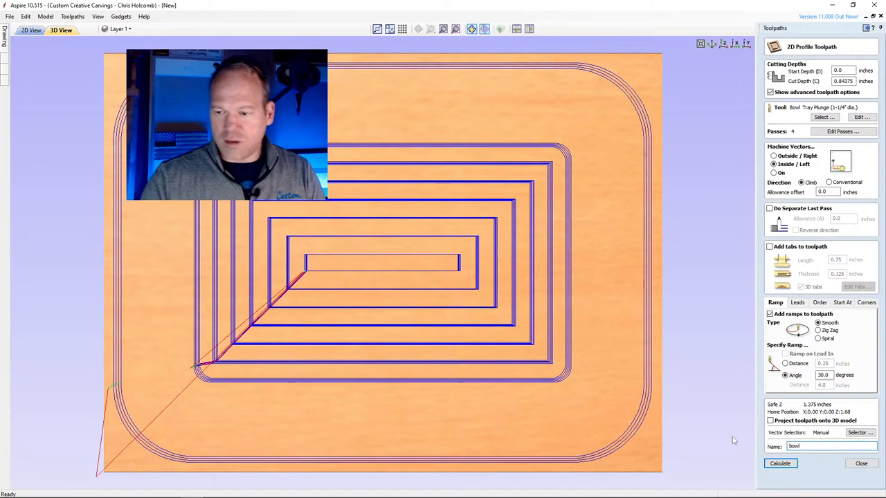
left_click(780, 463)
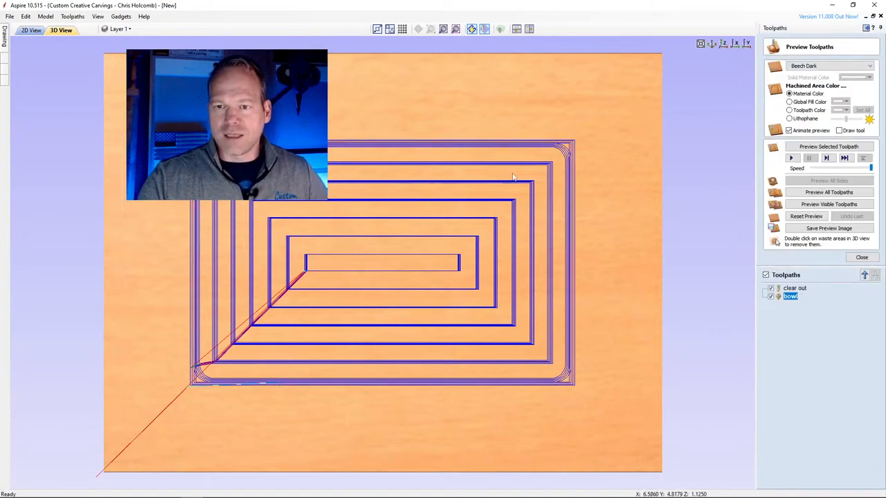
mouse_move(377, 138)
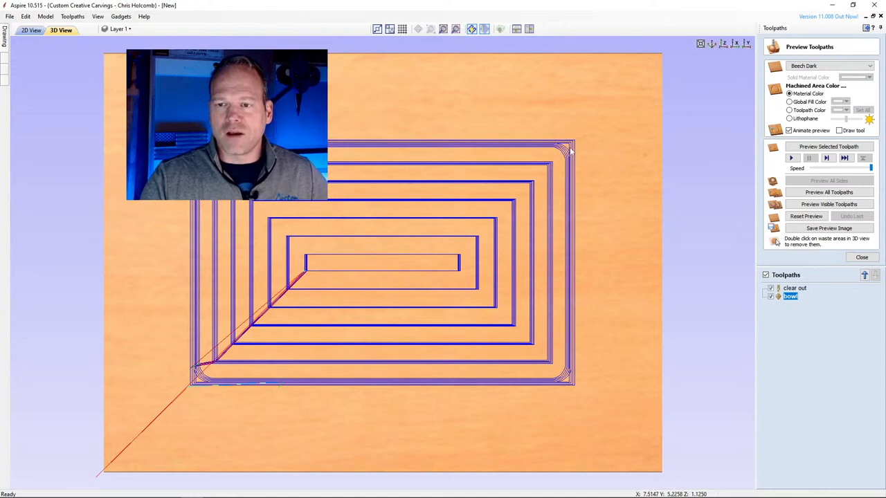
mouse_move(574, 159)
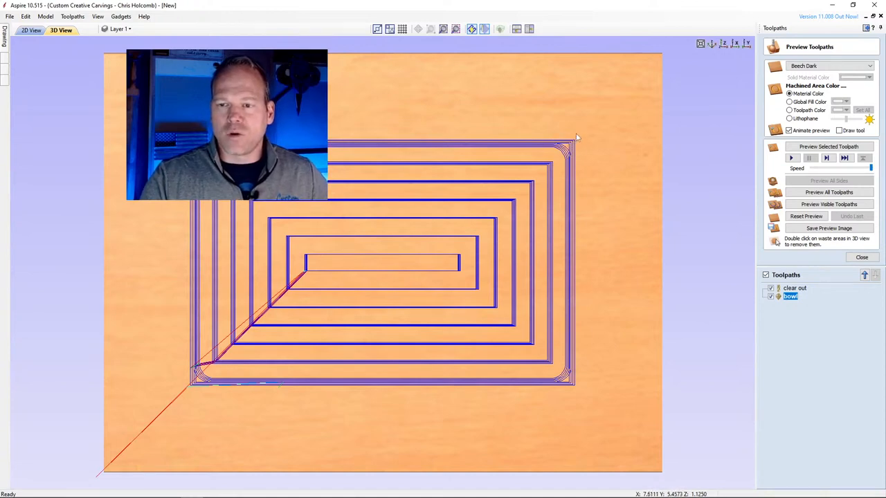
mouse_move(569, 125)
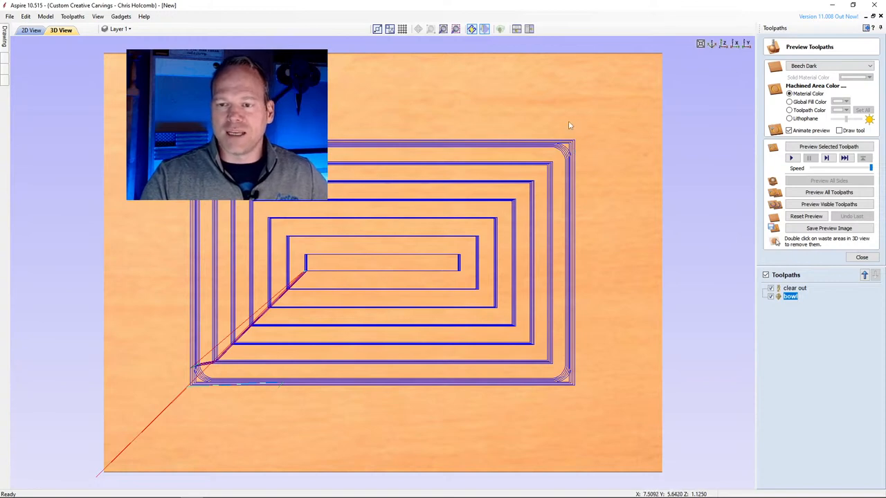
mouse_move(588, 143)
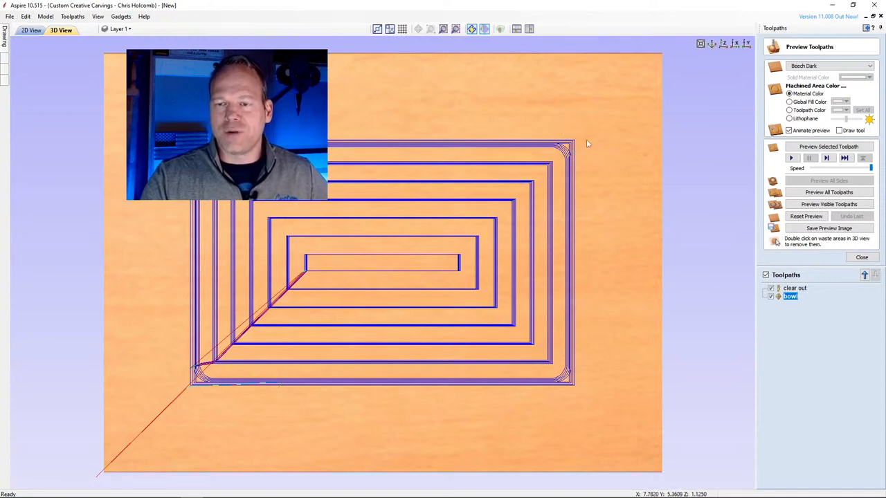
mouse_move(587, 143)
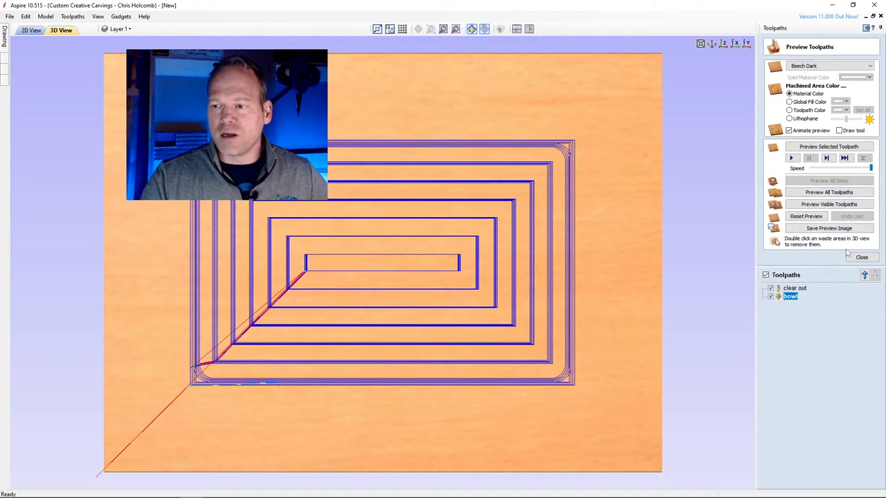
Step: Start Profile 5 for the outer cutout using the 1/4" end mill
left_click(861, 256)
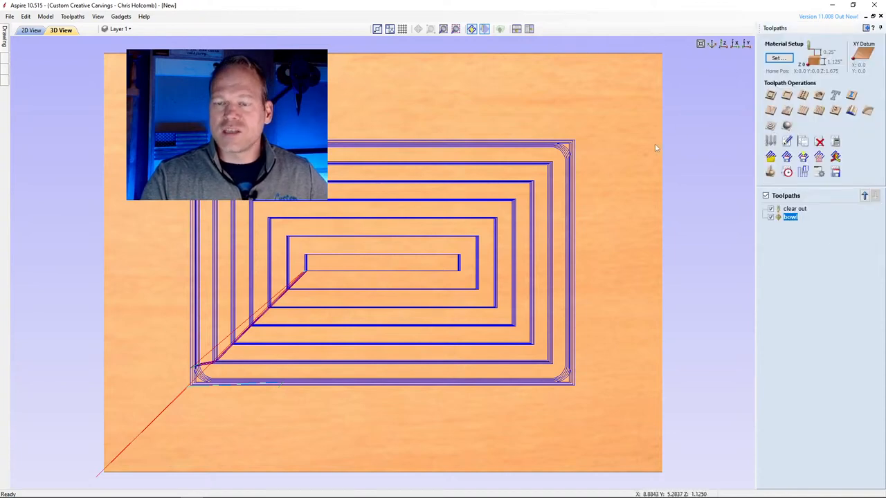
left_click(32, 30)
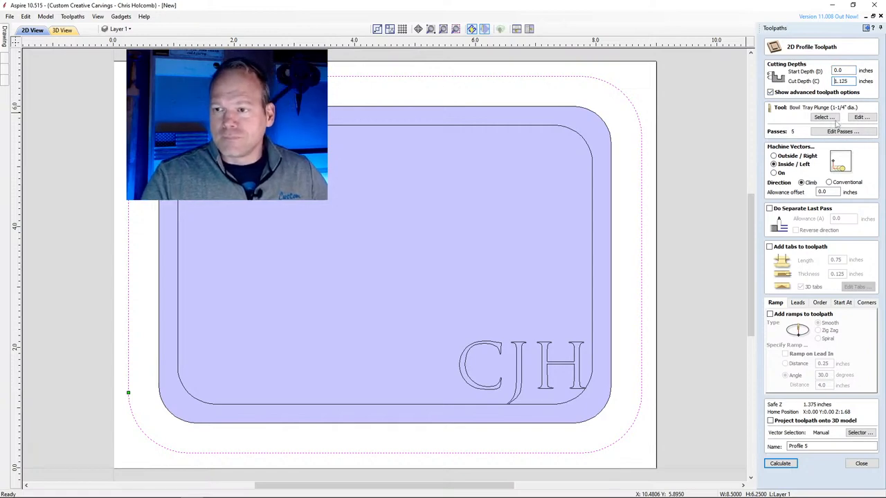
left_click(823, 116)
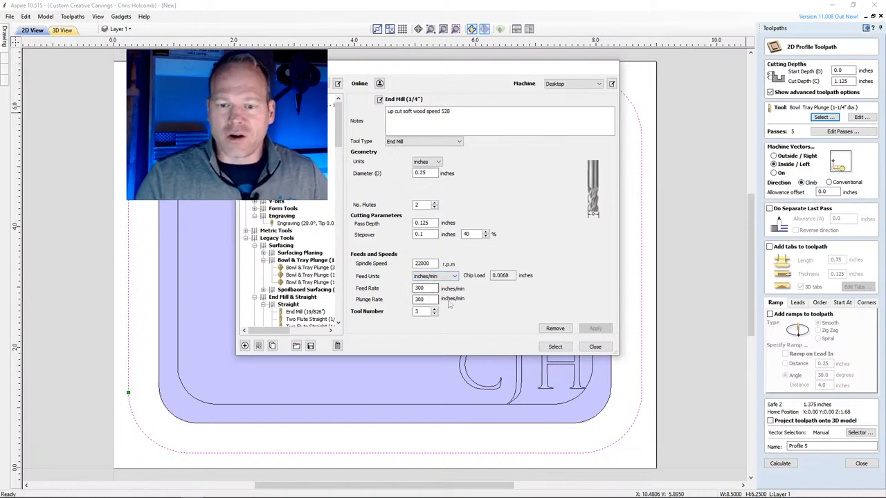
left_click(424, 287)
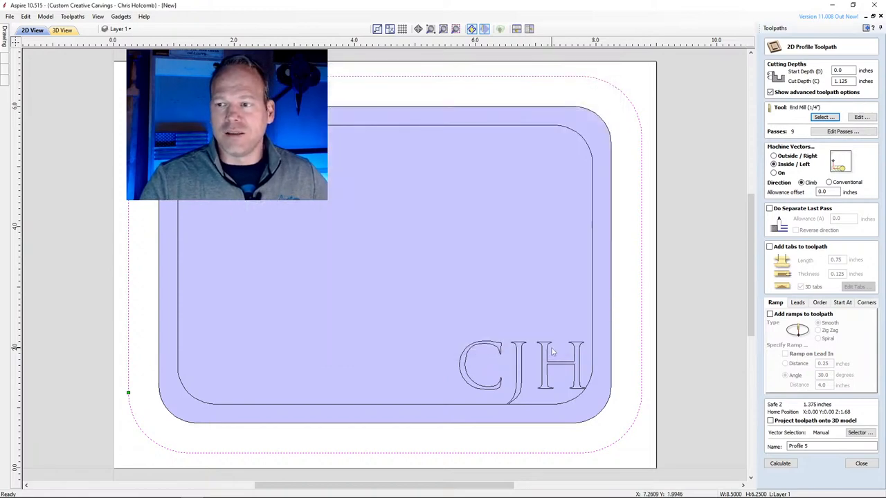
mouse_move(808, 135)
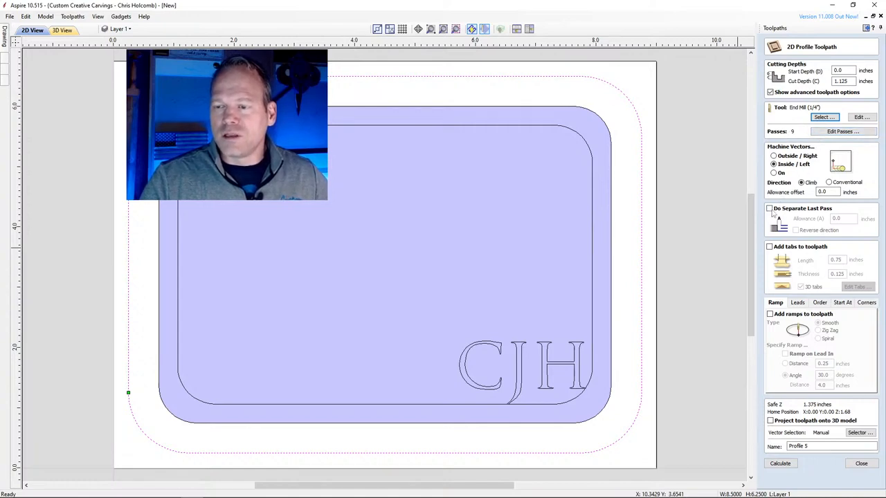
Step: Add a 0.01 in separate last pass and smooth ramps, and name it 'cutout'
left_click(768, 209)
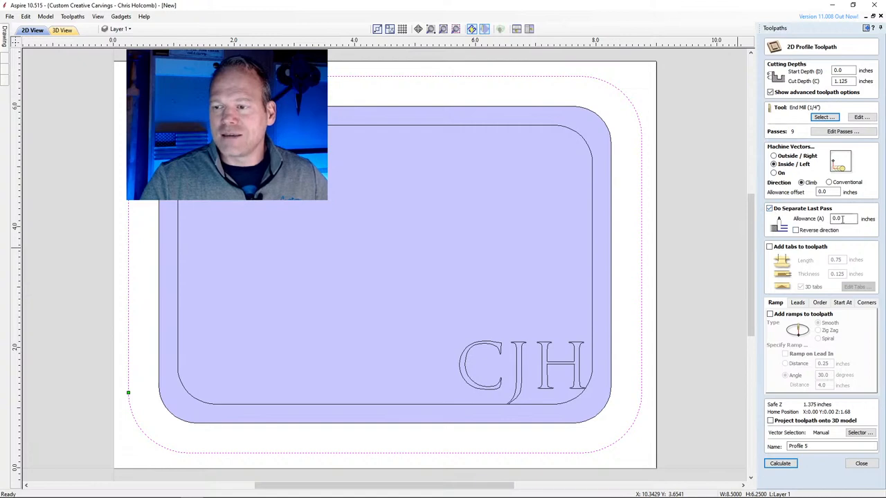
type("0.01")
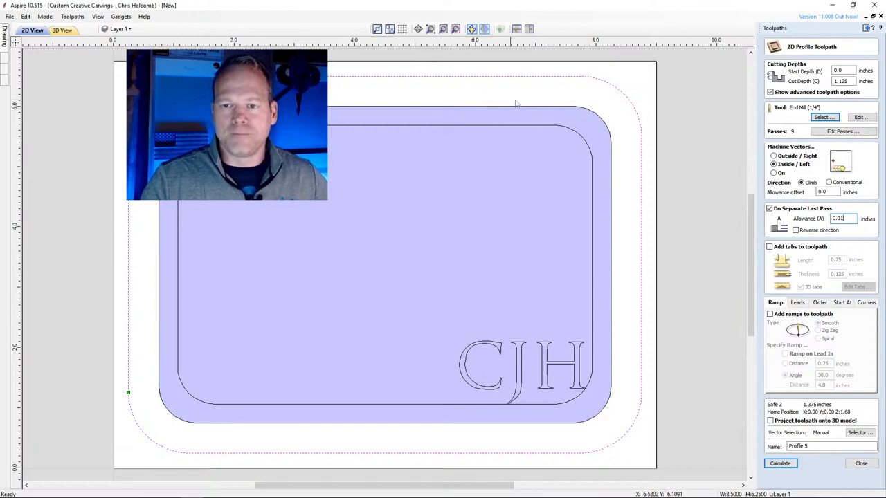
mouse_move(473, 106)
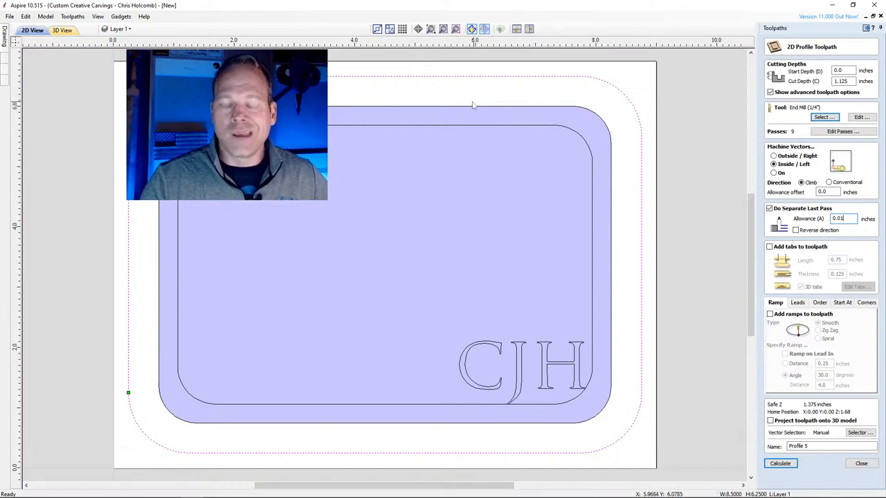
mouse_move(619, 153)
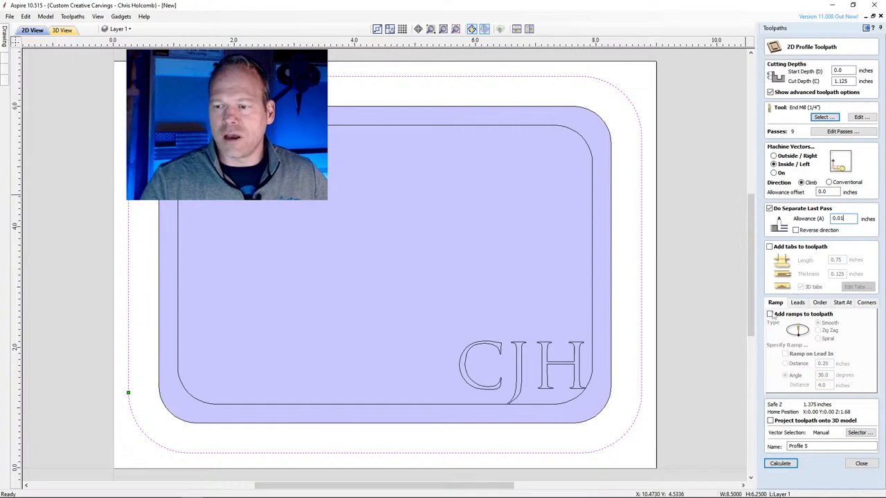
left_click(770, 313)
type("c")
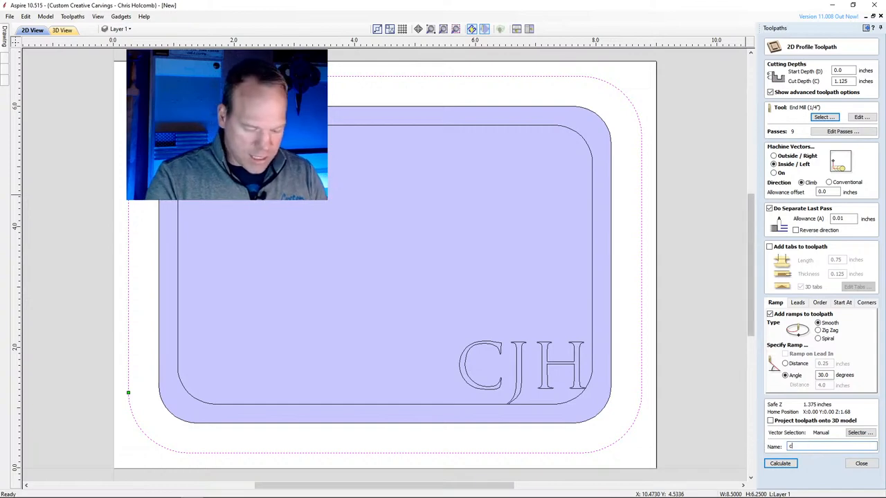
type("ut")
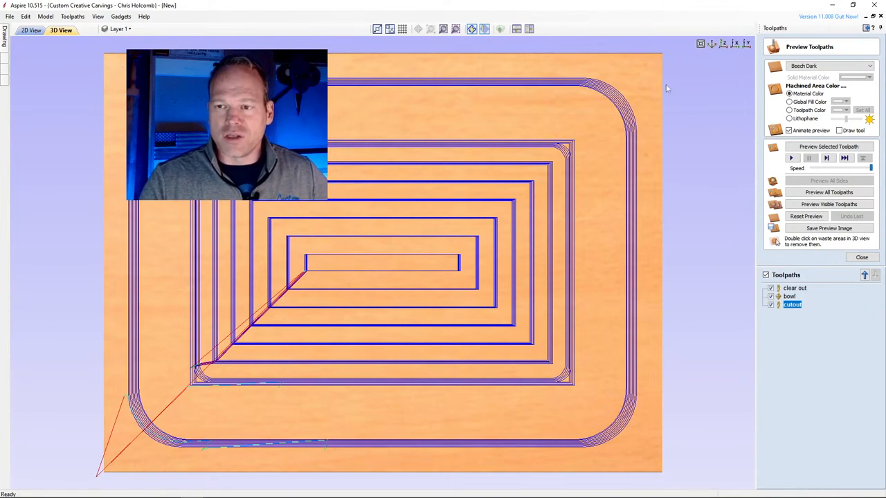
mouse_move(547, 53)
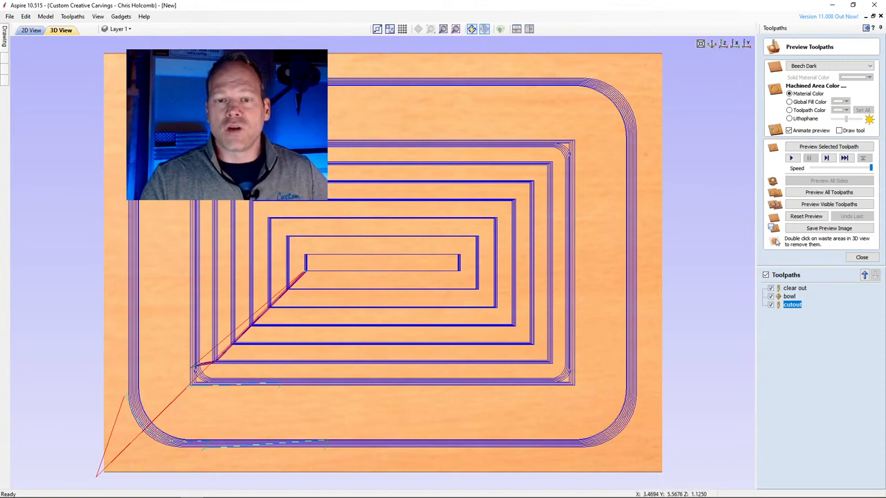
mouse_move(266, 344)
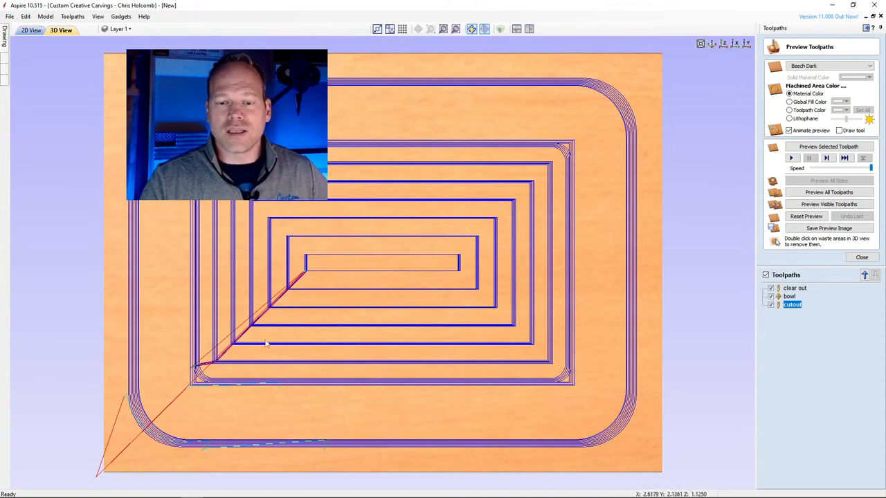
mouse_move(348, 129)
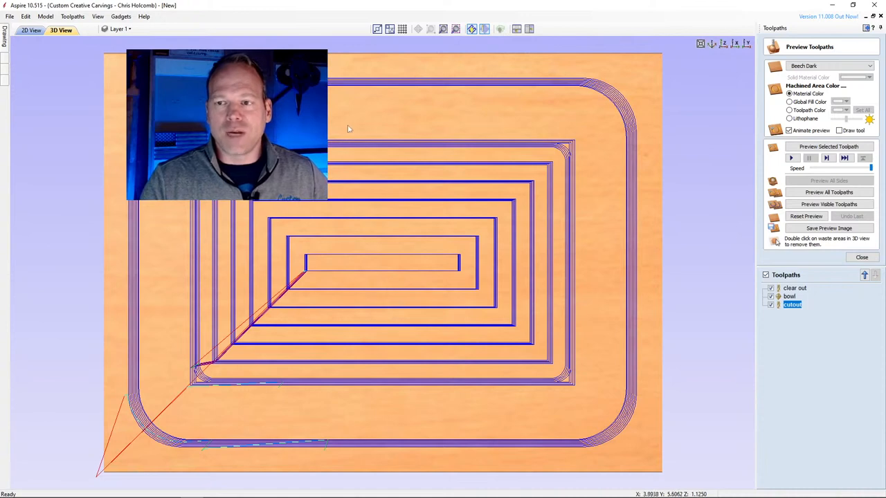
mouse_move(525, 70)
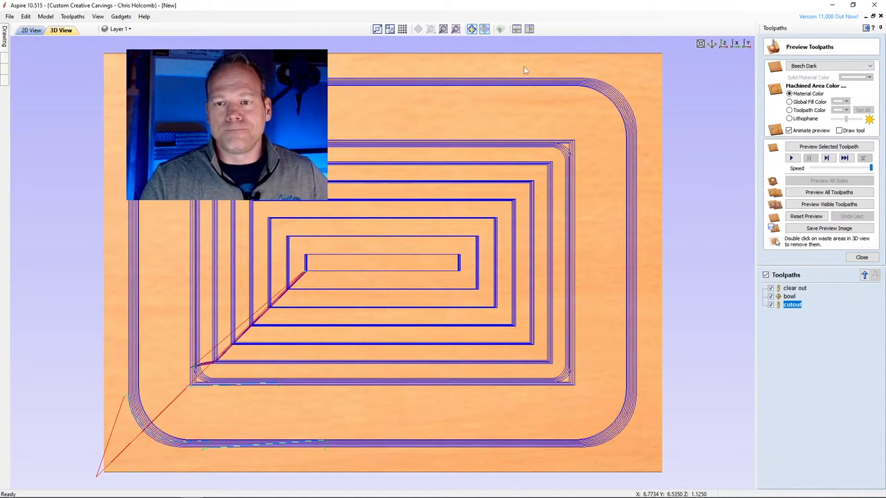
mouse_move(367, 85)
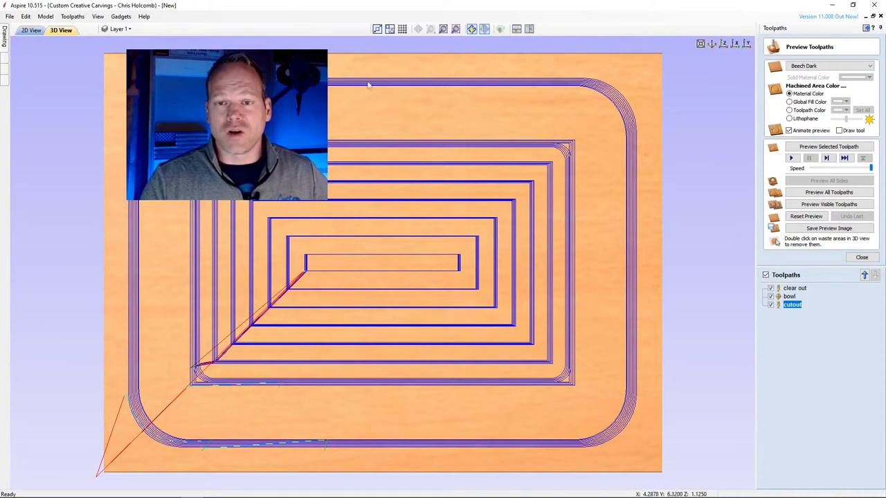
mouse_move(398, 75)
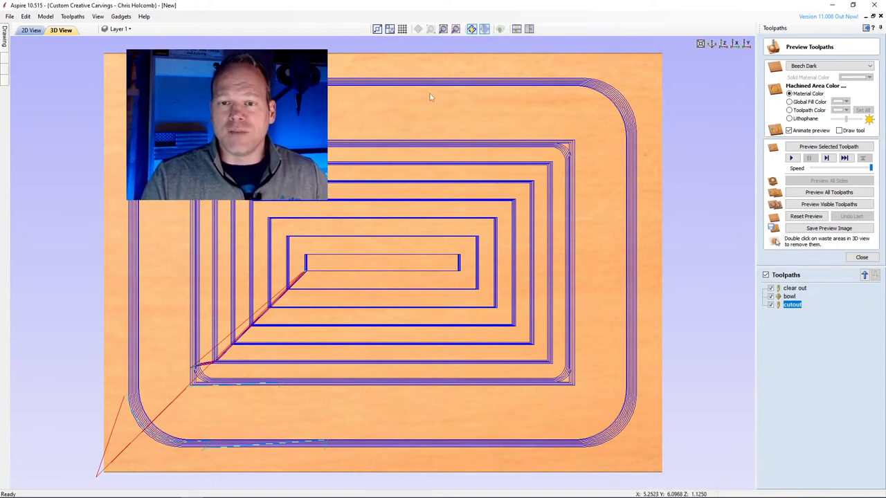
mouse_move(431, 92)
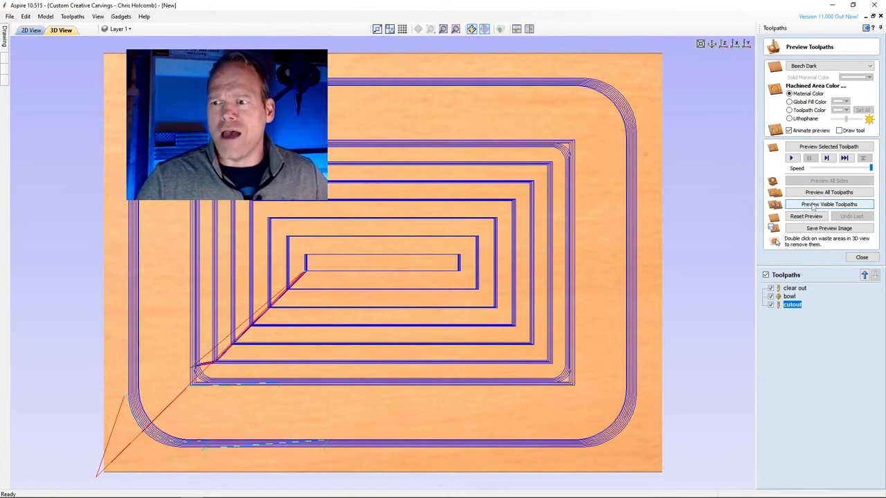
Step: Simulate the clear out, bowl and cutout toolpaths in 3D, then close the preview
left_click(828, 204)
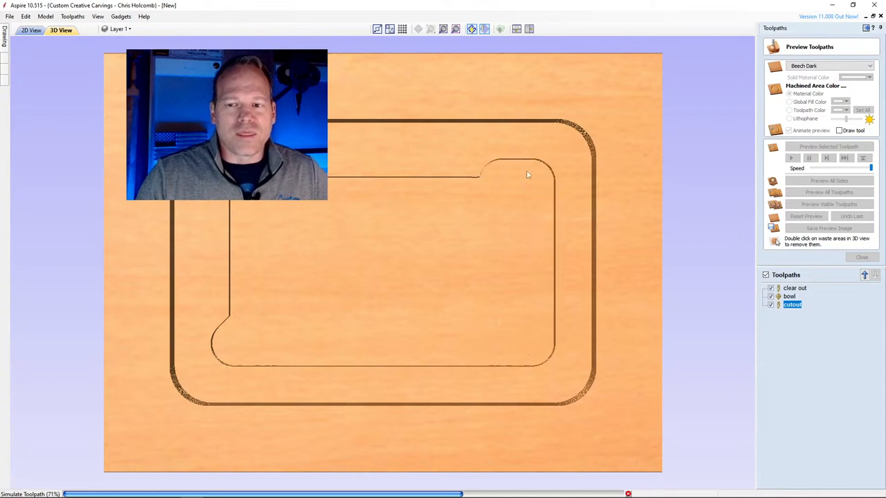
mouse_move(213, 259)
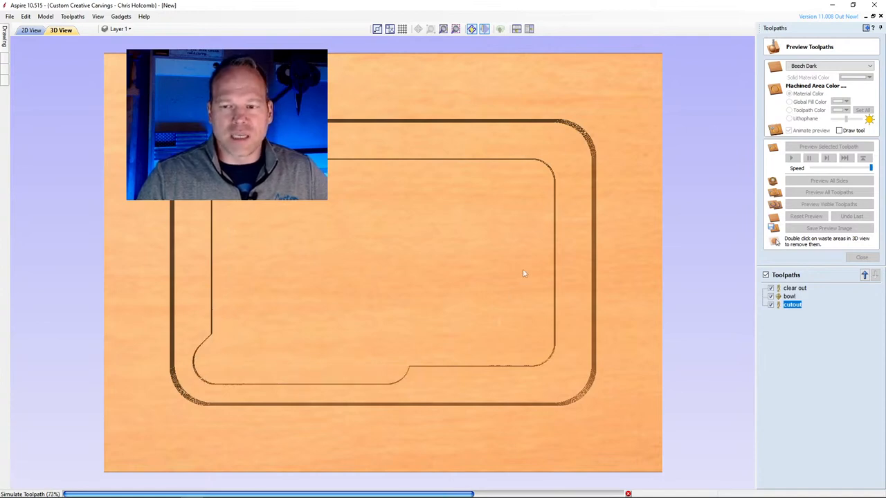
mouse_move(495, 154)
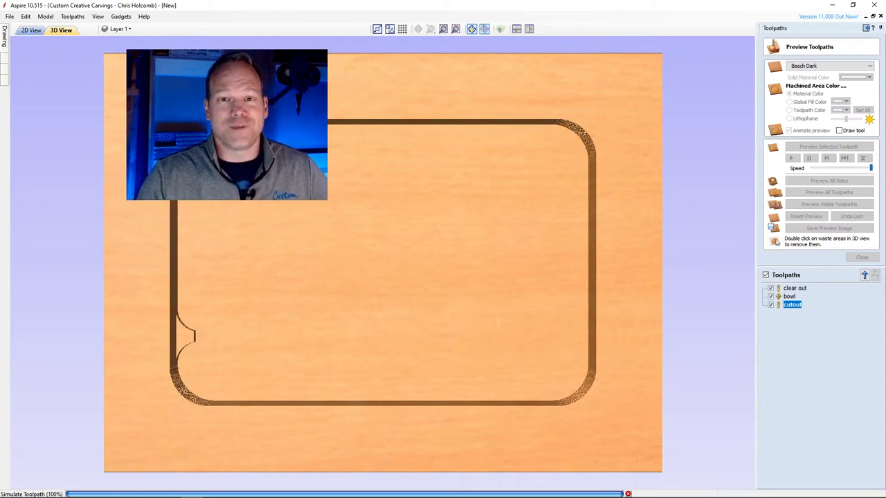
left_click(770, 288)
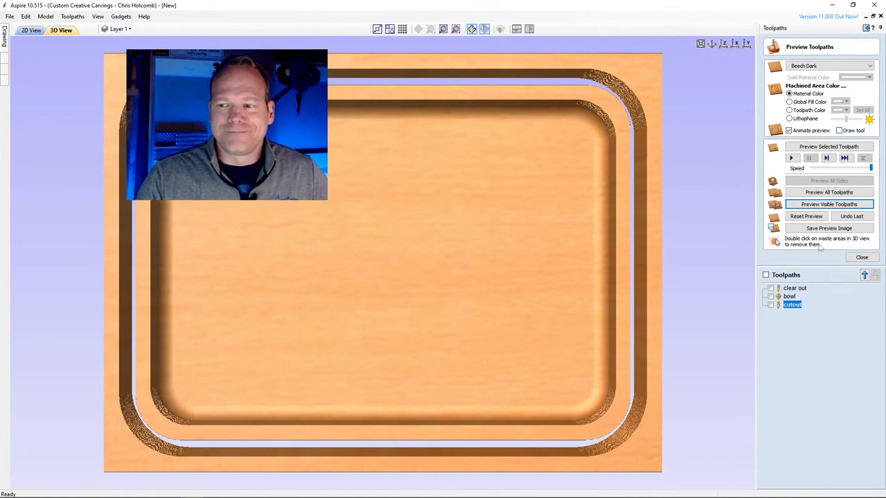
left_click(861, 257)
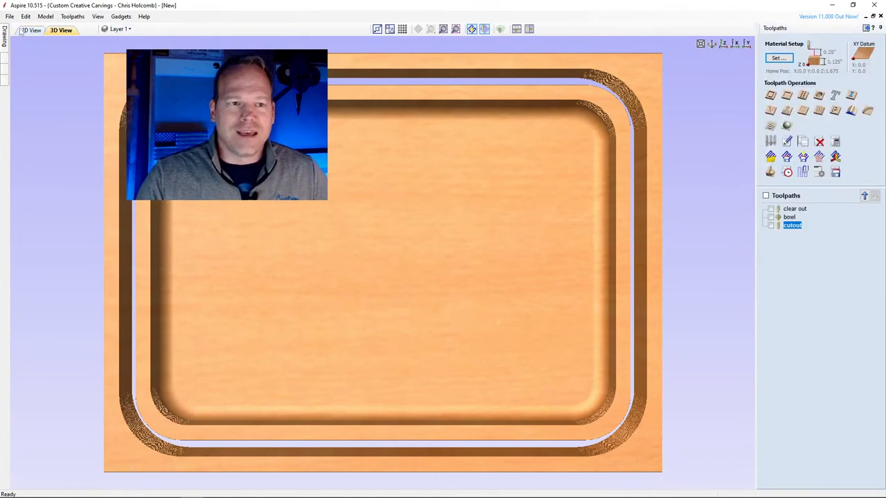
Step: Create a V-carve toolpath for the CJH letters with a 60-degree V-bit, no flat depth
left_click(32, 30)
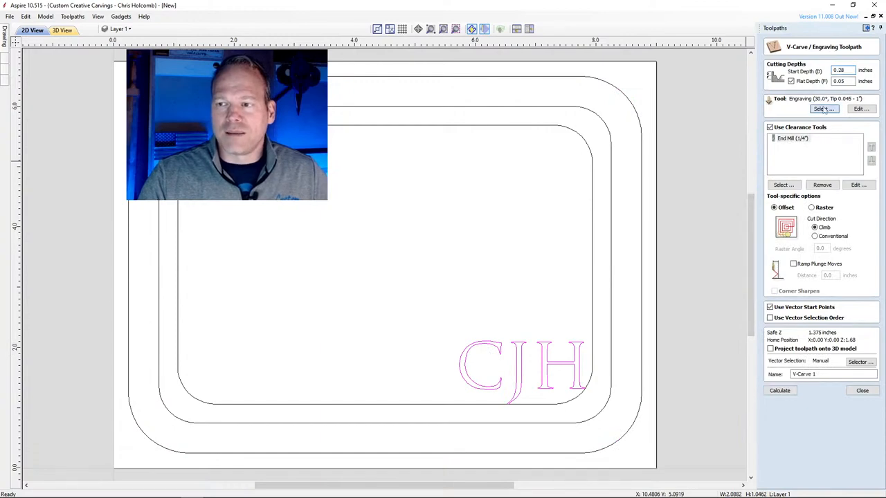
left_click(823, 108)
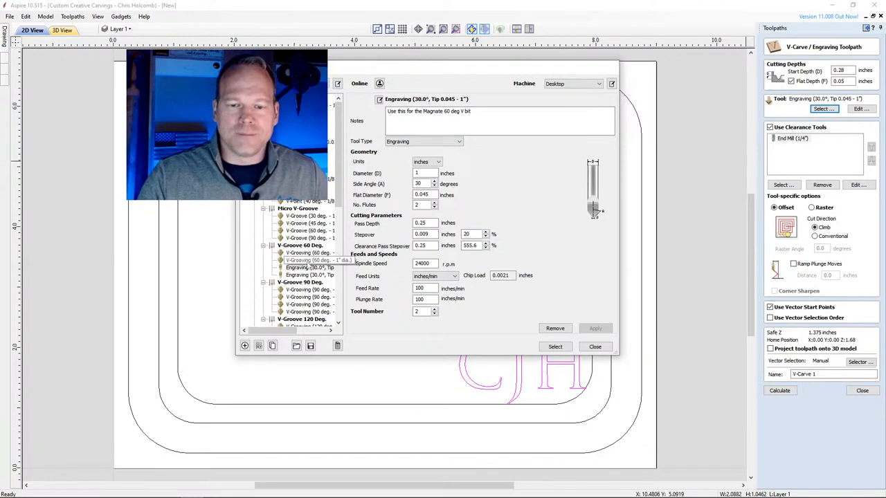
left_click(308, 259)
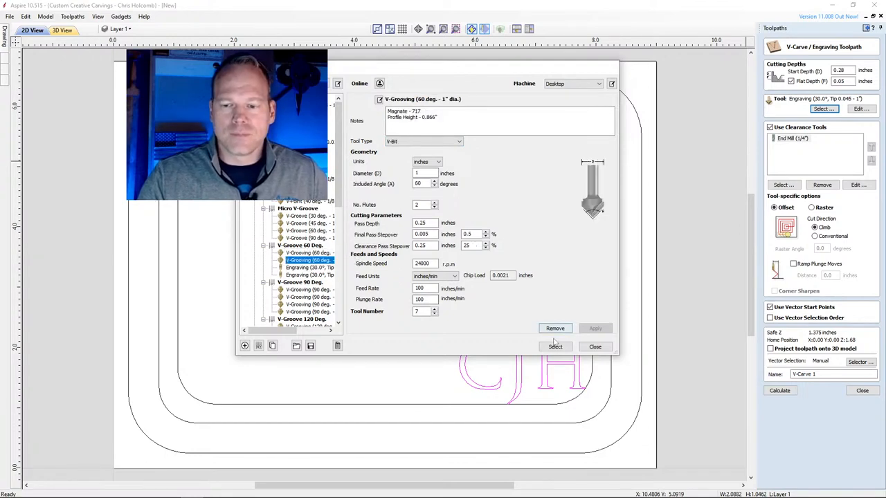
left_click(555, 346)
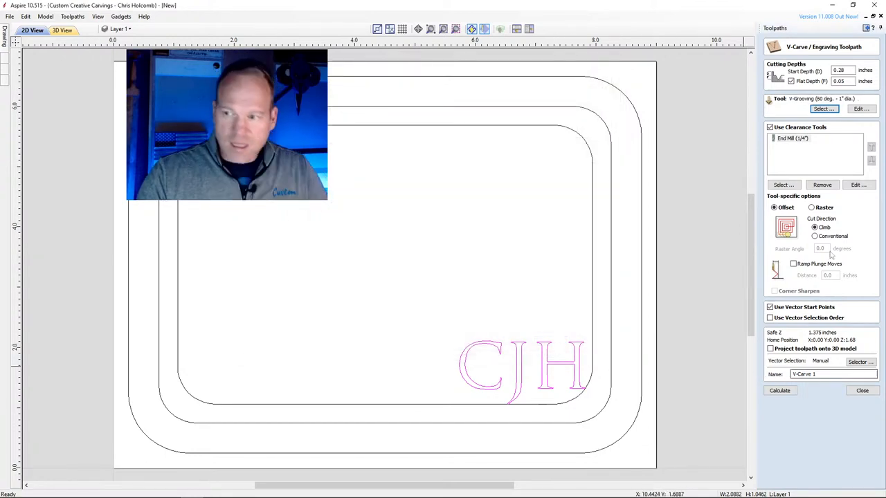
left_click(791, 81)
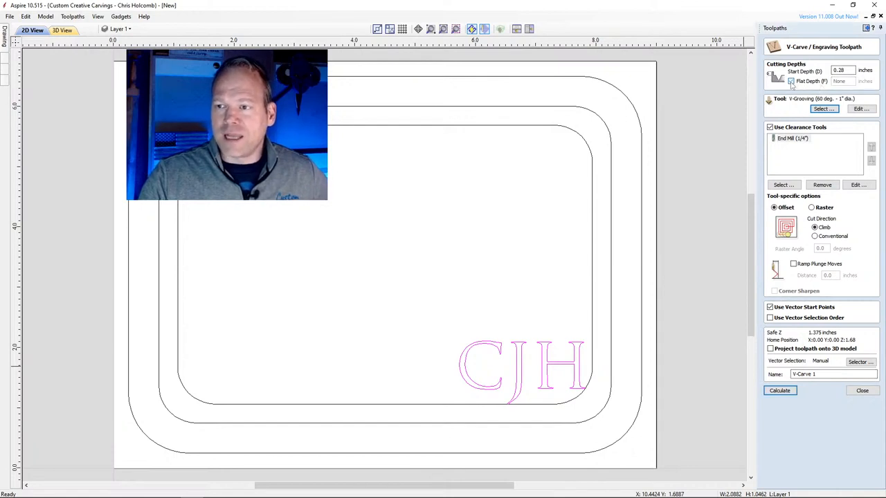
left_click(792, 81)
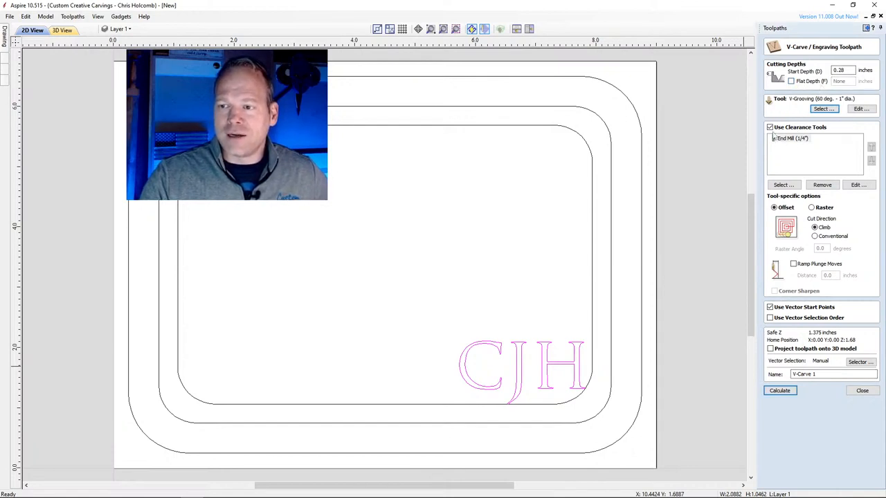
left_click(770, 126)
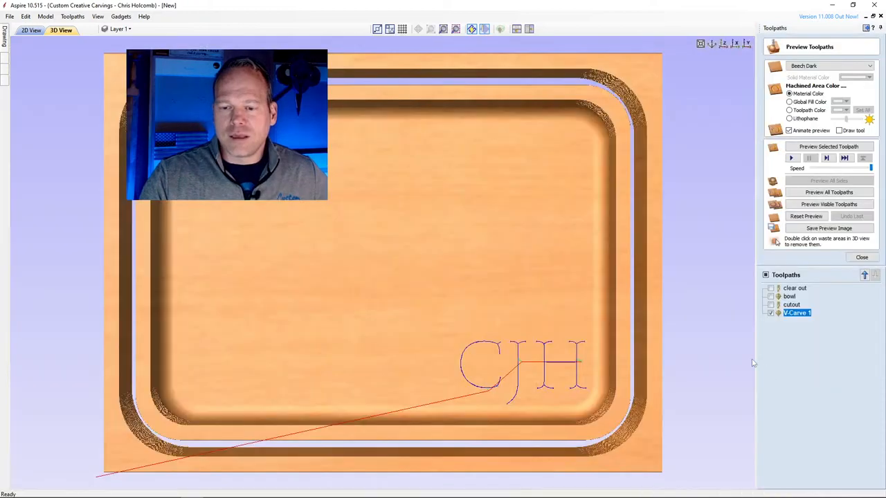
mouse_move(494, 329)
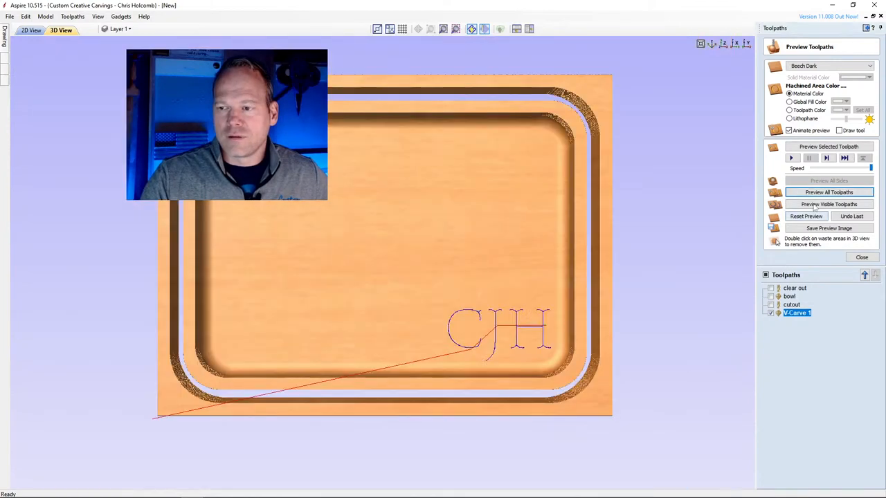
Step: Preview the V-carve on the tray in 3D and reopen V-Carve 1's settings
left_click(828, 204)
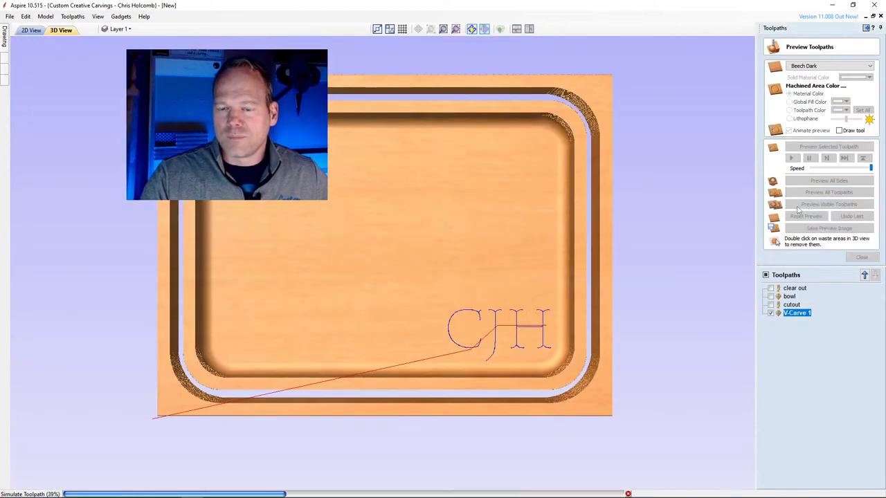
left_click(828, 203)
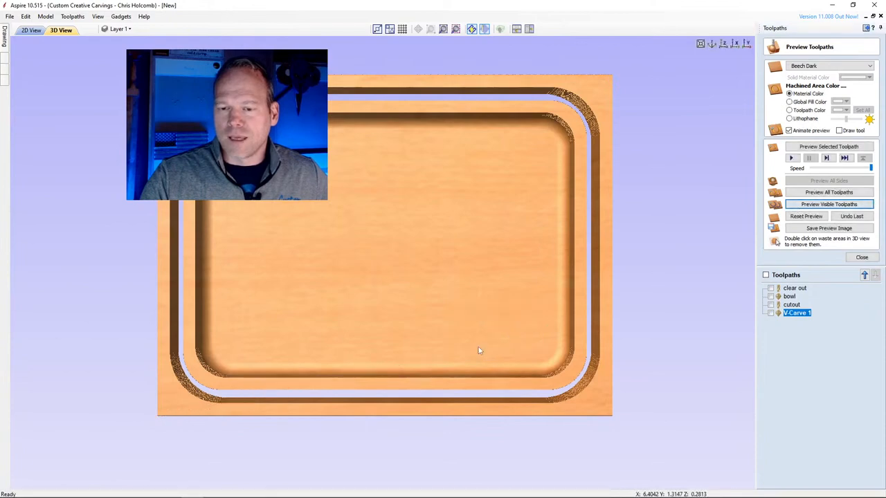
mouse_move(515, 332)
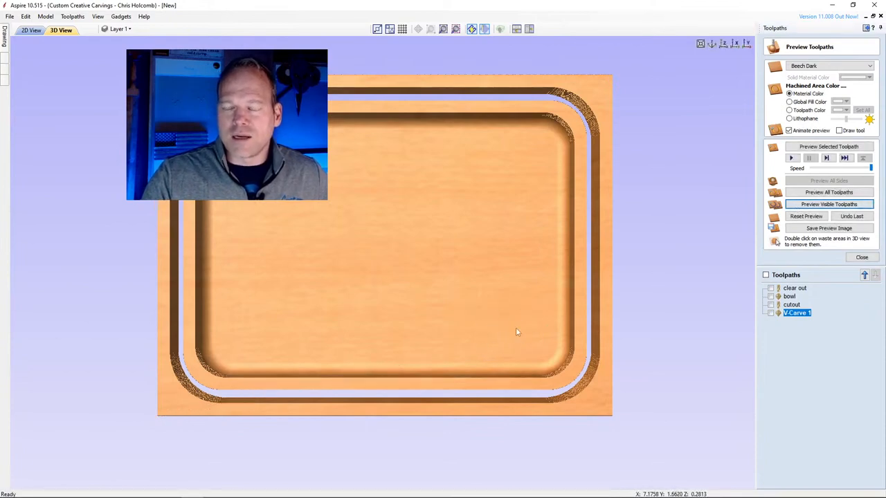
double_click(797, 312)
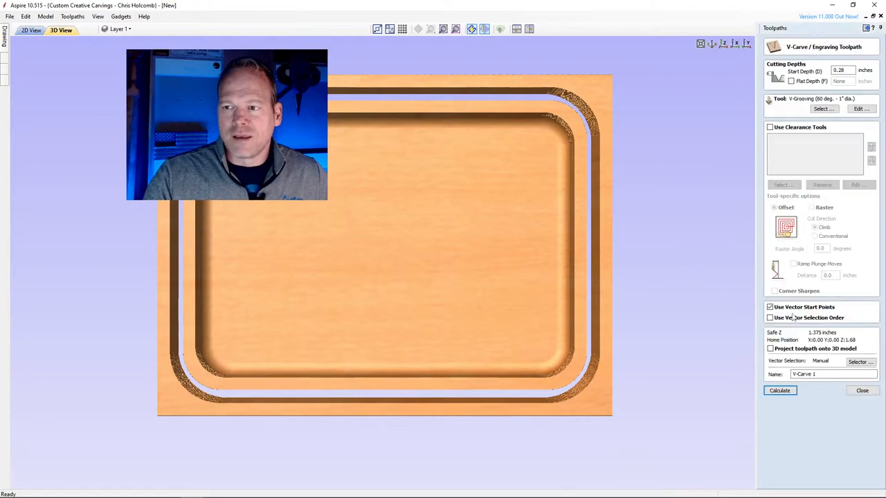
Step: Set V-Carve 1's start depth to 0.84375, recalculate, and switch to the 2D view
triple_click(842, 70)
type("2*.75")
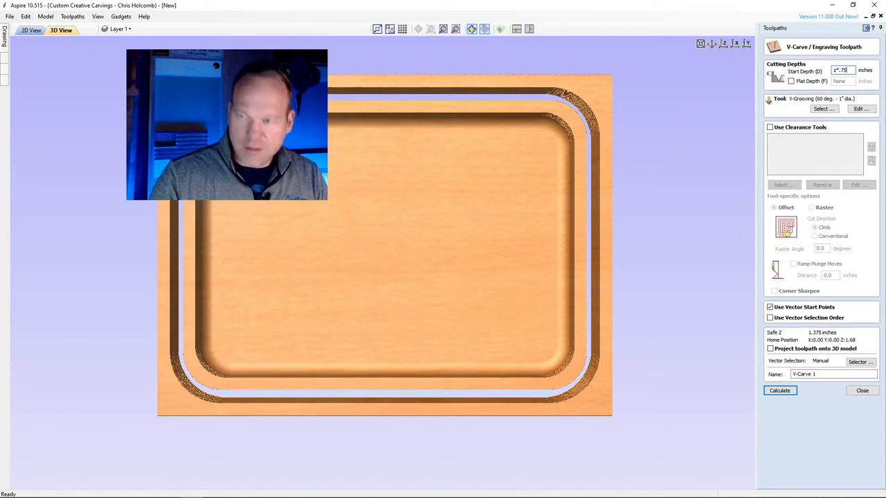
type("0.84375")
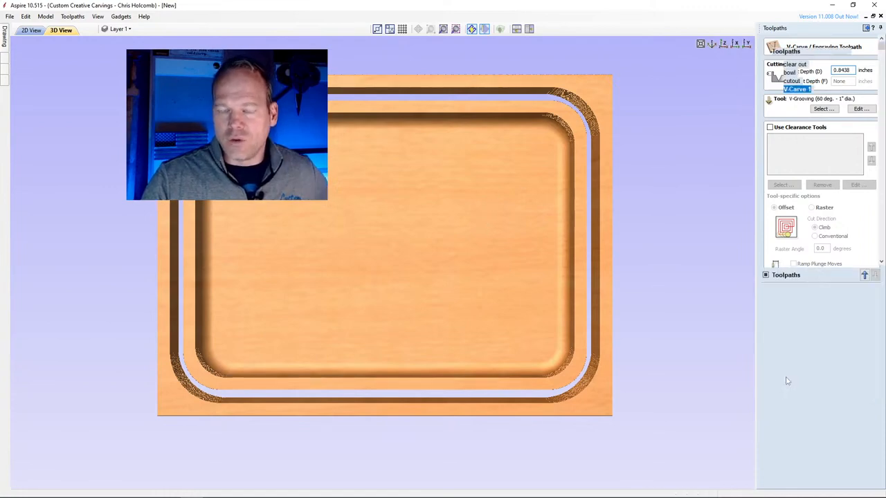
left_click(828, 204)
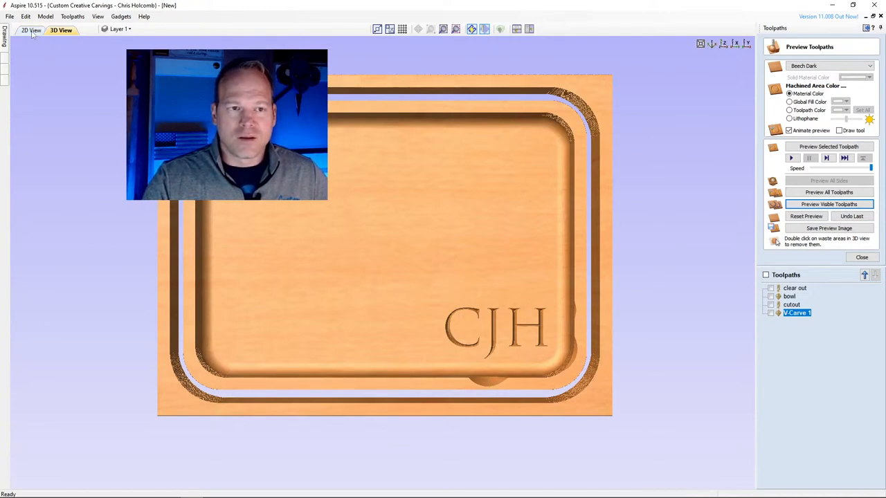
left_click(31, 30)
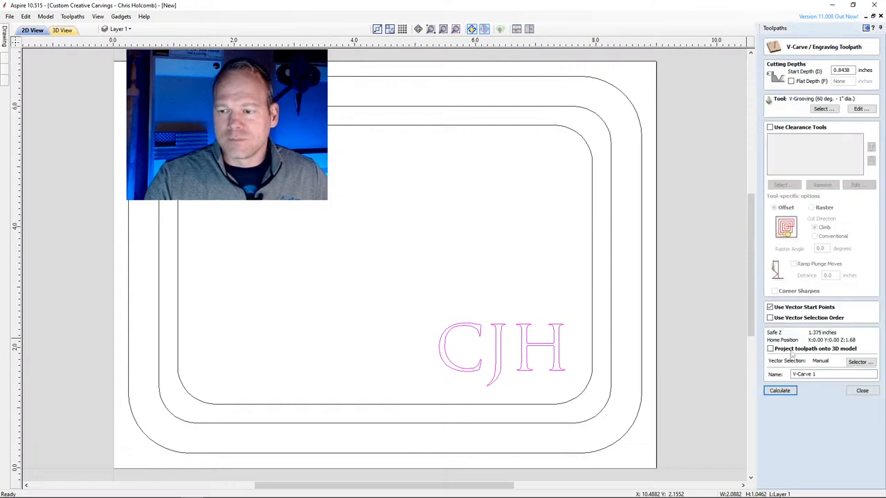
Step: Recalculate the CJH V-carve and preview the lettering toolpath
left_click(779, 391)
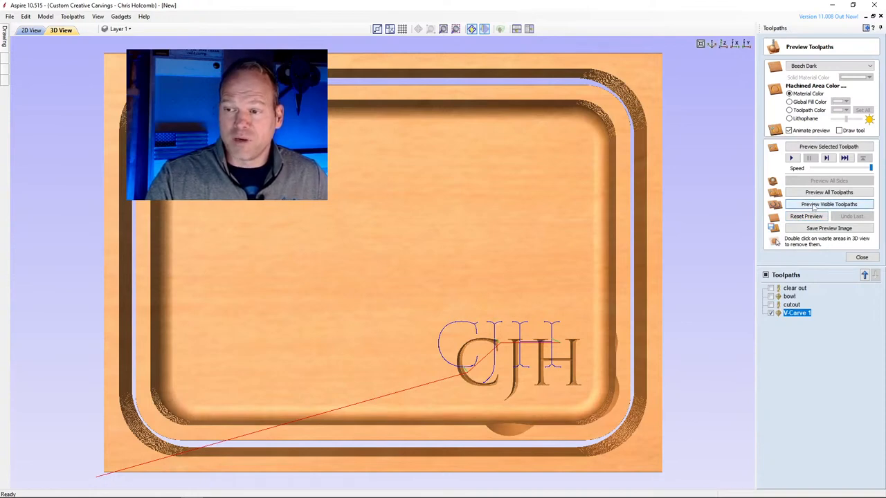
left_click(828, 204)
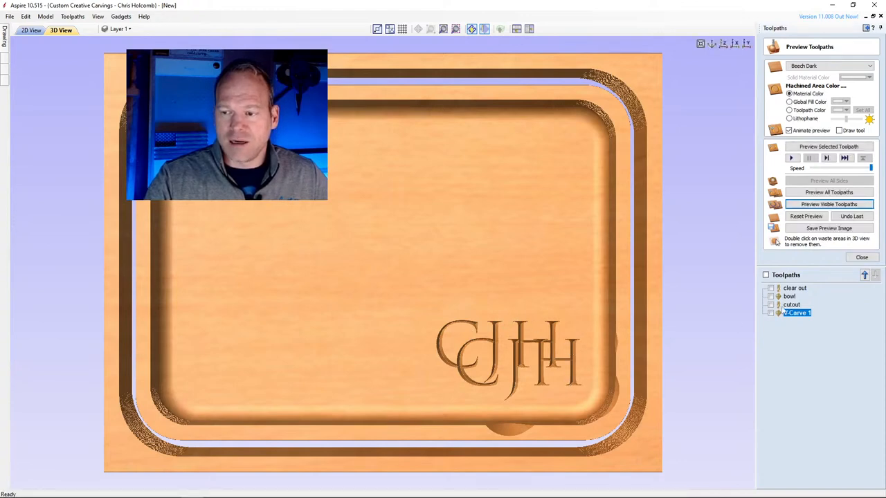
mouse_move(796, 313)
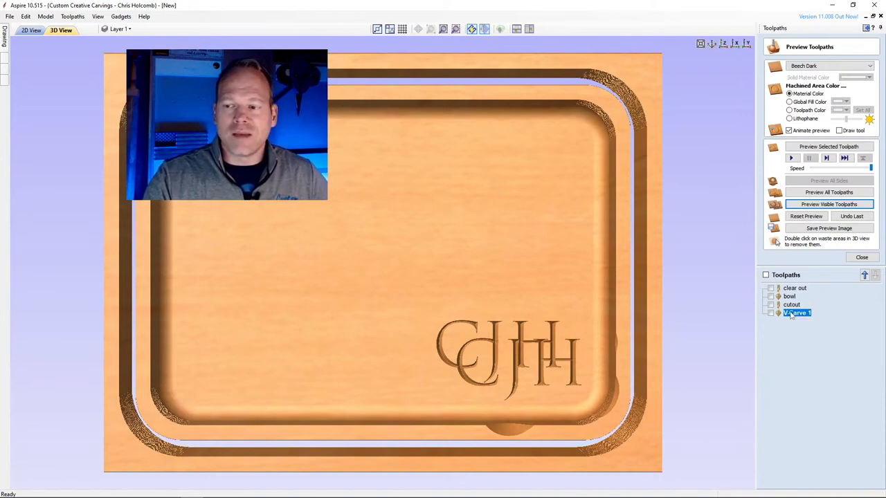
mouse_move(797, 313)
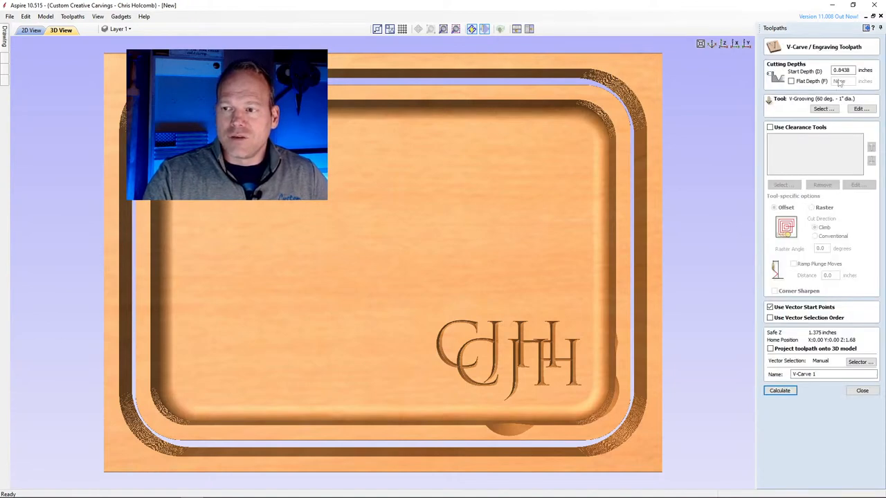
Step: Swap V-Carve 1 to the 30-degree 1/4" V-groove bit, recalculate and preview
left_click(823, 109)
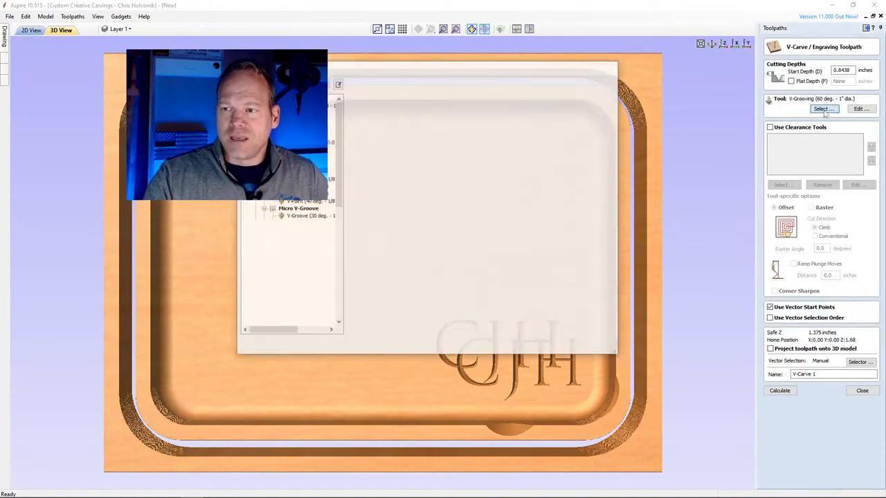
left_click(823, 108)
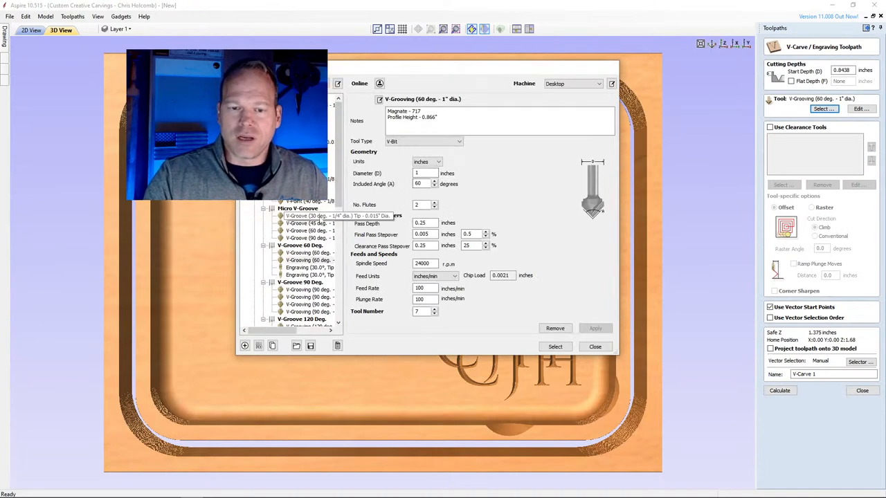
left_click(306, 216)
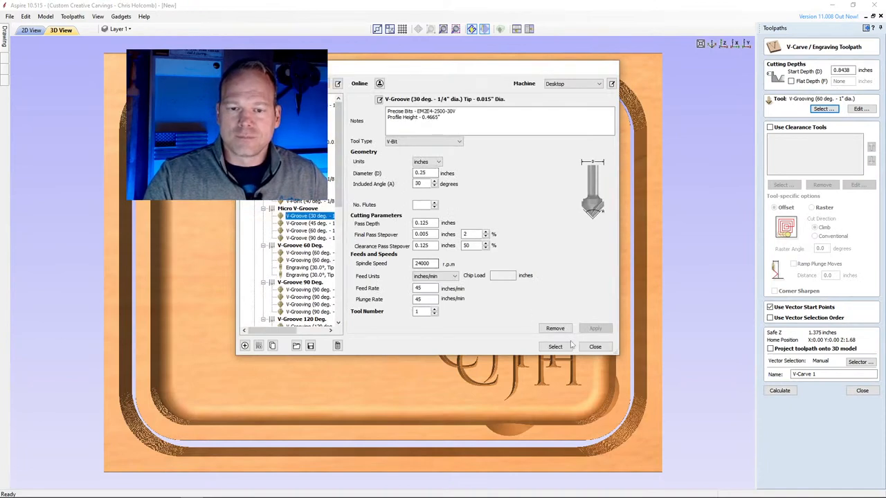
left_click(554, 345)
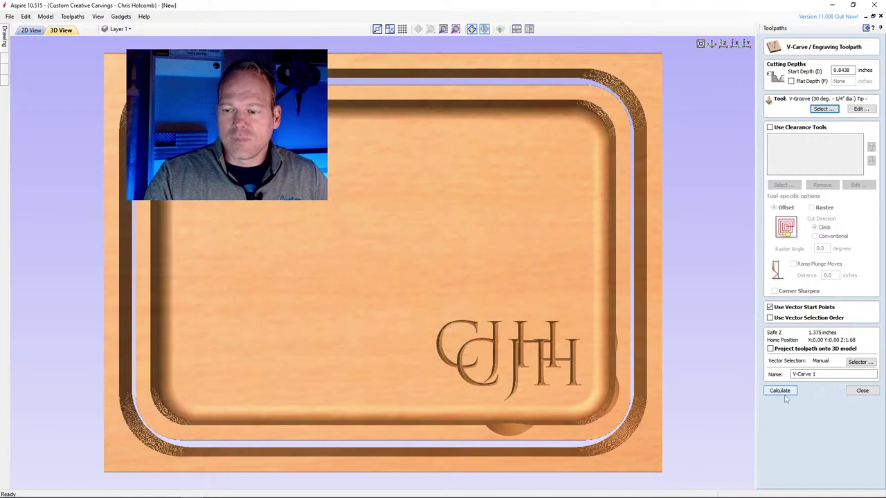
left_click(779, 390)
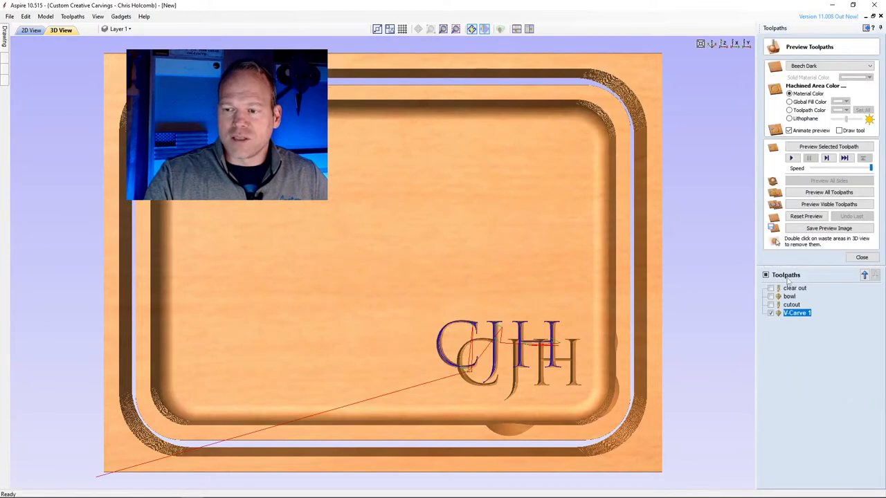
mouse_move(828, 204)
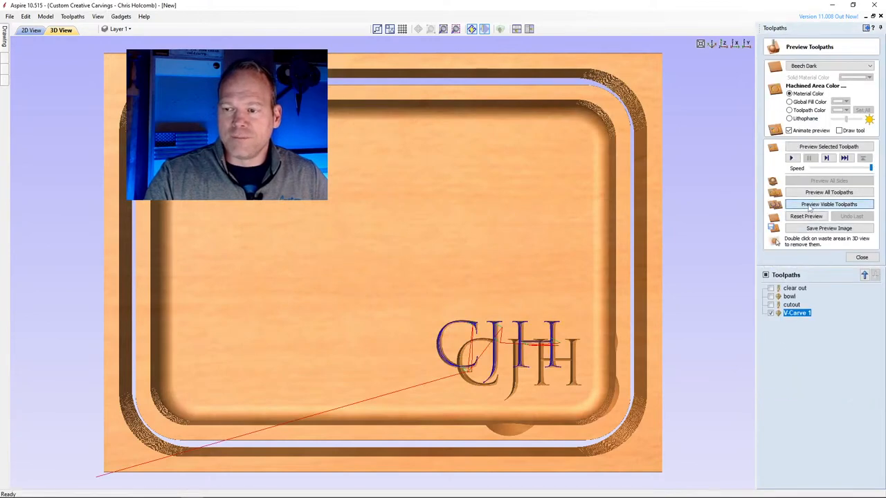
left_click(828, 204)
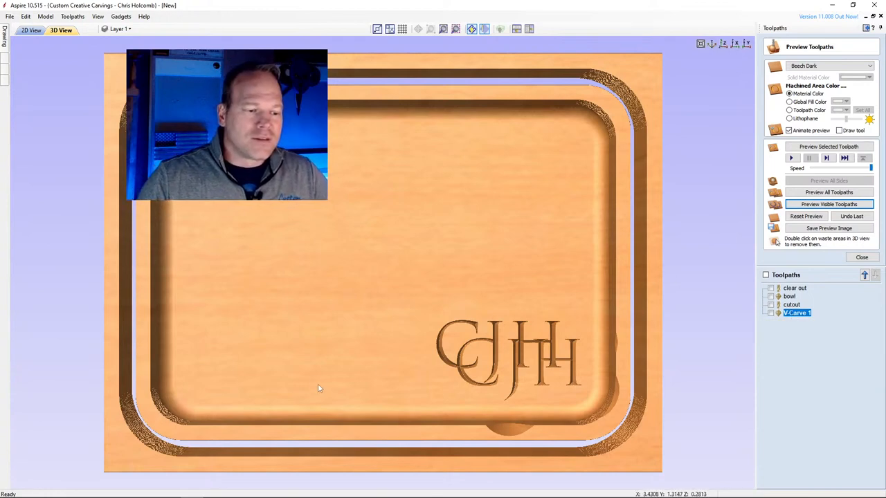
mouse_move(505, 346)
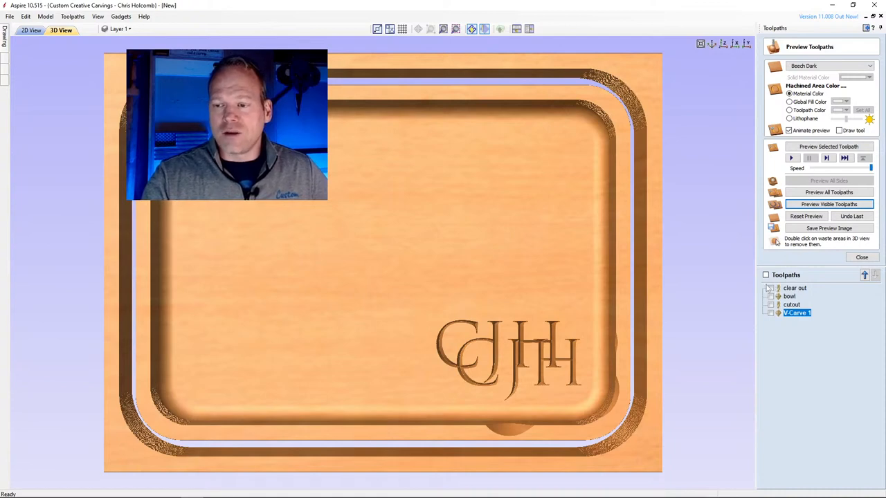
Step: Make all four toolpaths visible and leave the preview to view machining times
left_click(828, 204)
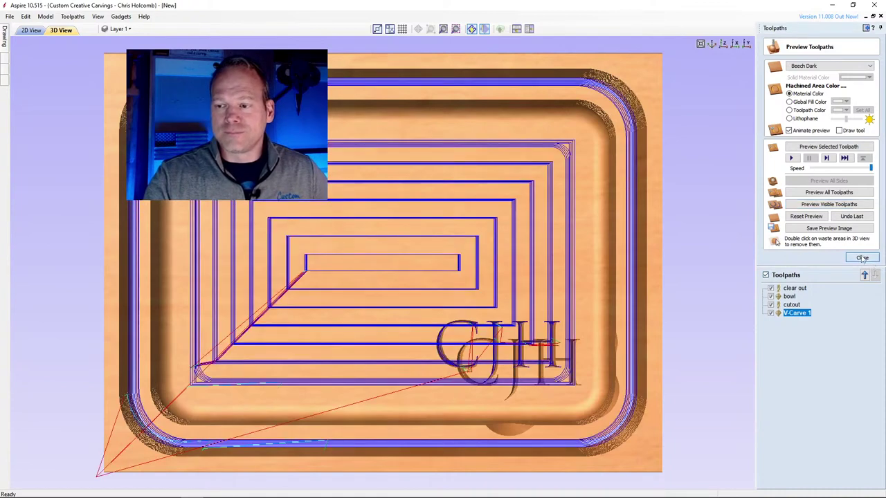
left_click(861, 258)
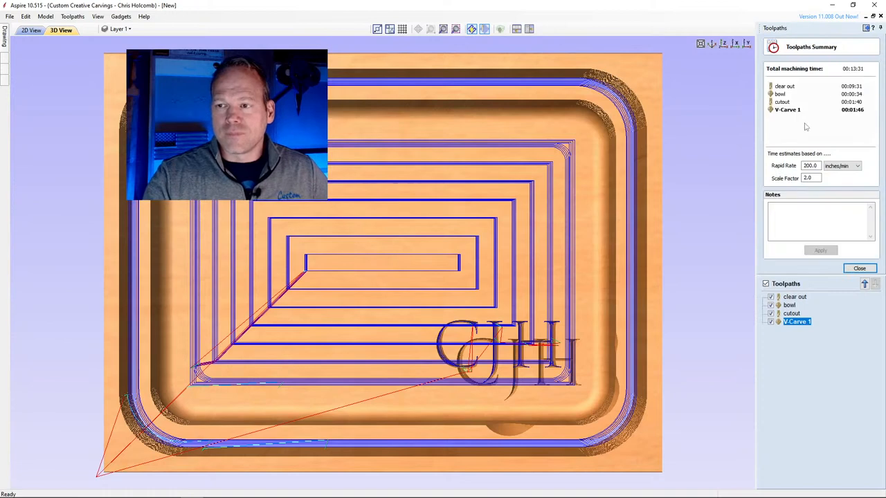
mouse_move(716, 99)
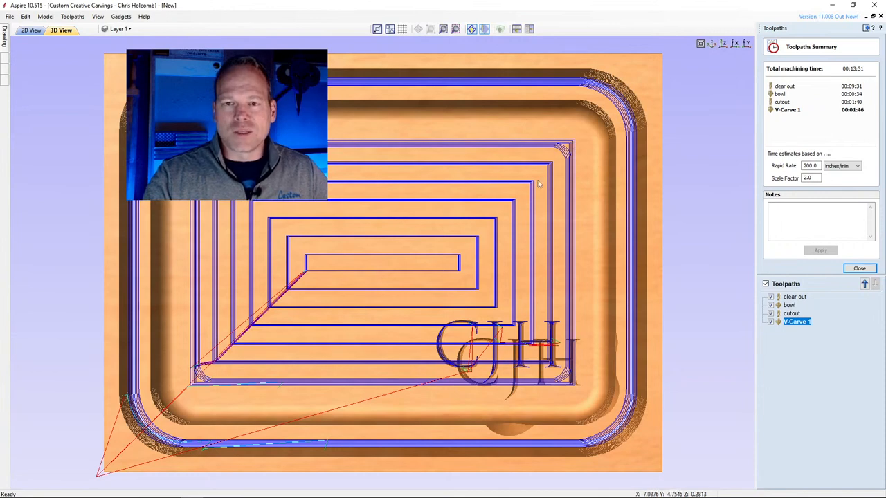
mouse_move(487, 227)
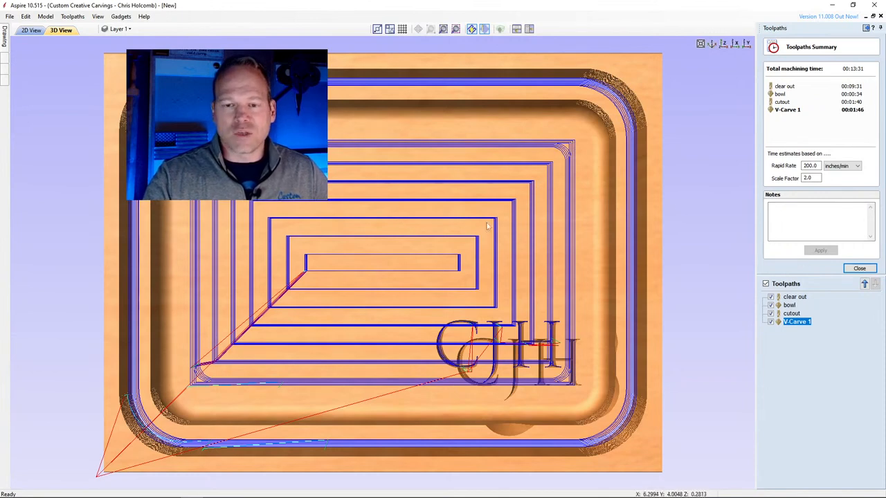
mouse_move(439, 247)
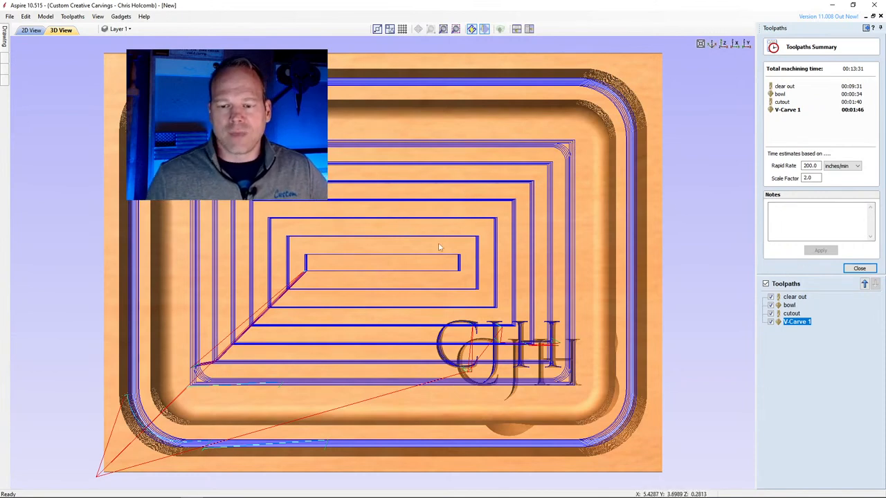